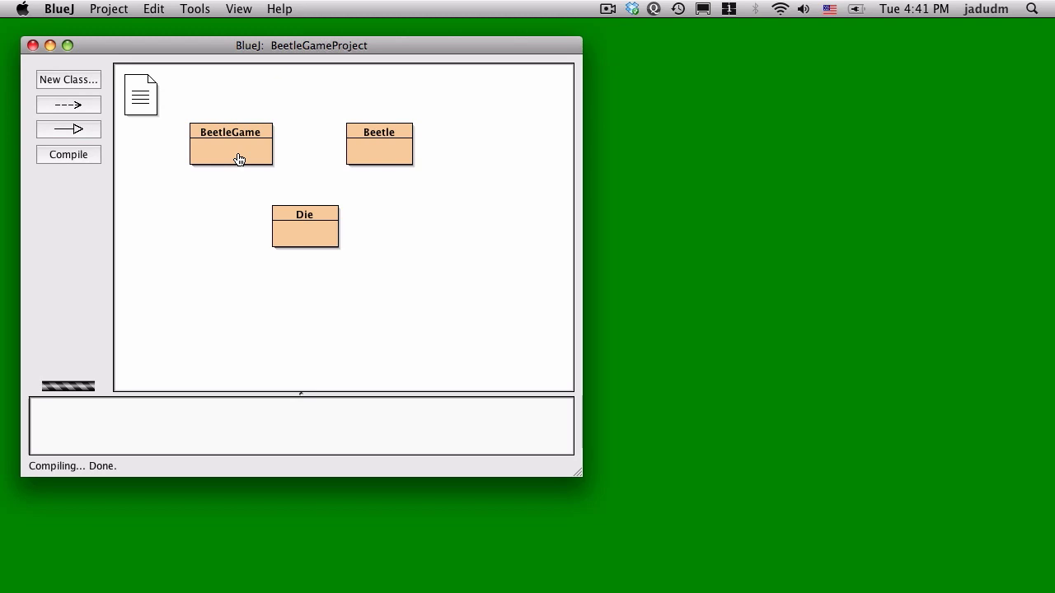
Step: Fill the BeetleGame header comment with author Matt and the version date
double_click(231, 145)
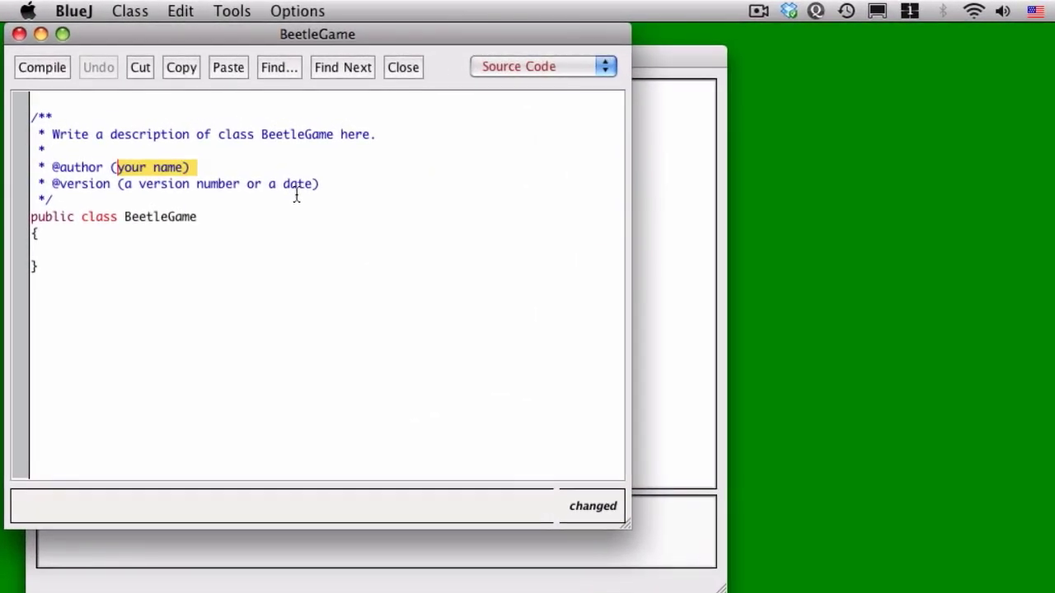
type("Matt Jadud")
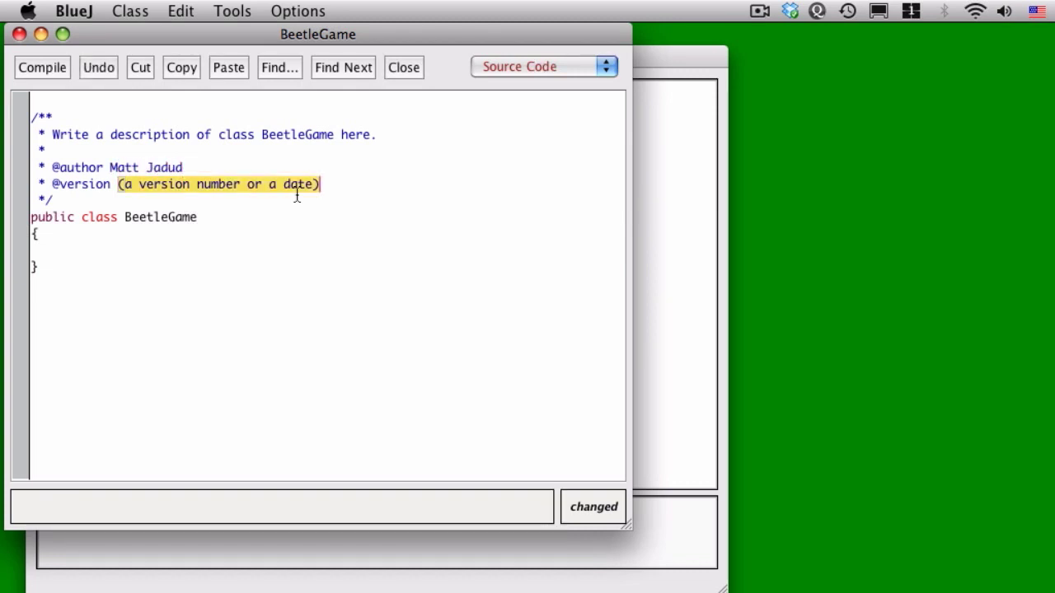
type("2009 08")
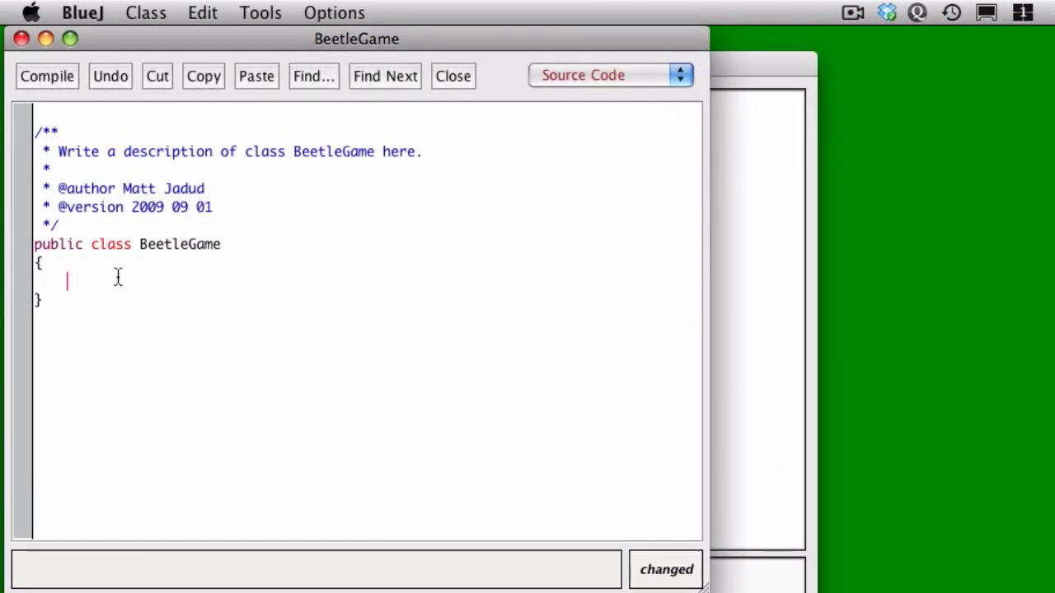
Step: Add a Fields comment and declare 'private Beetle bug1, bug2;' with a doc comment
type("/** Fields *")
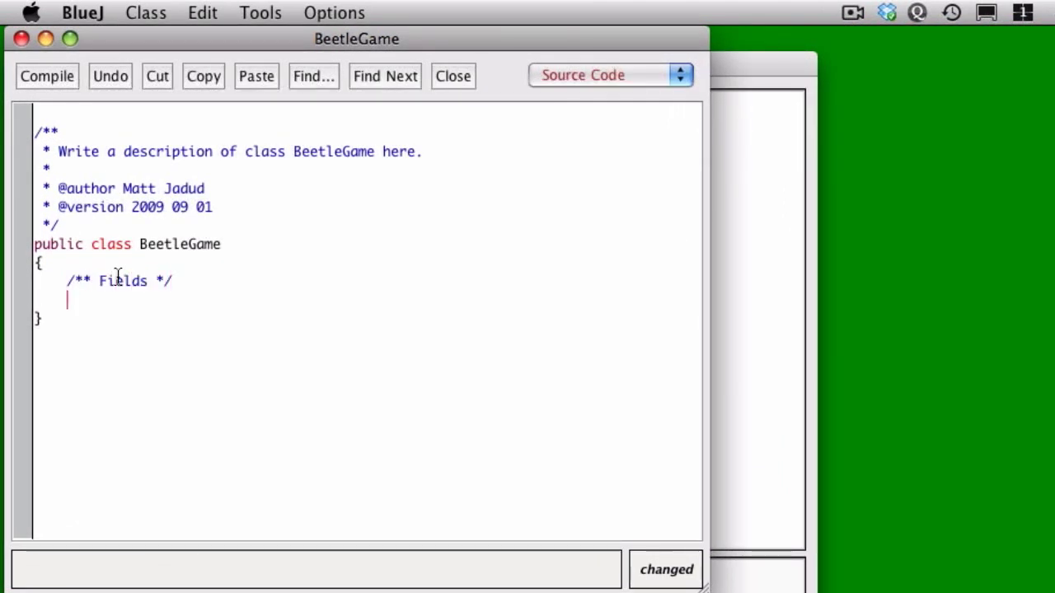
type("/** B")
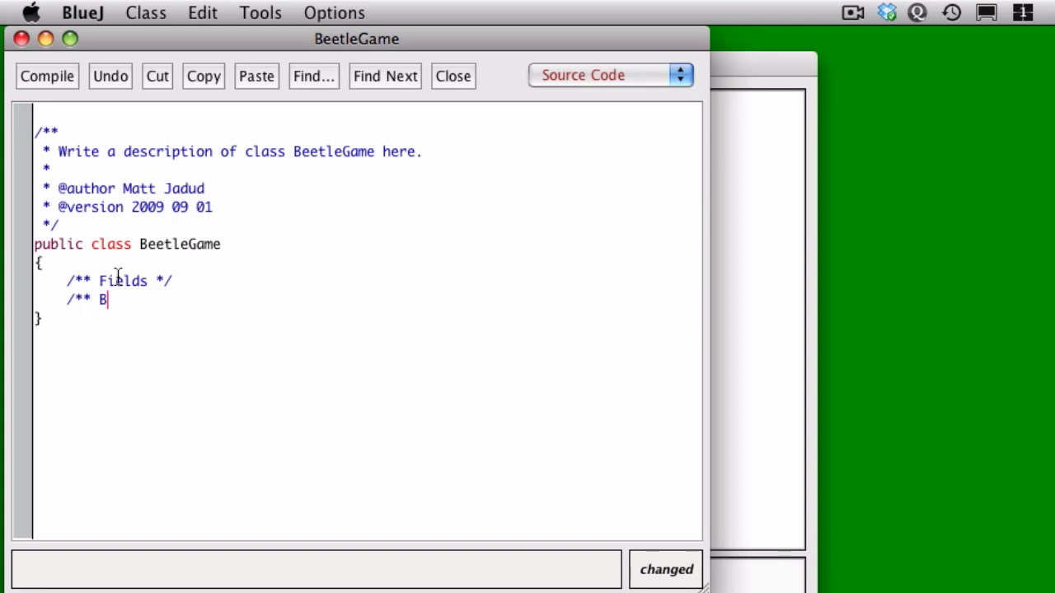
type("eetle objects to represent each player */")
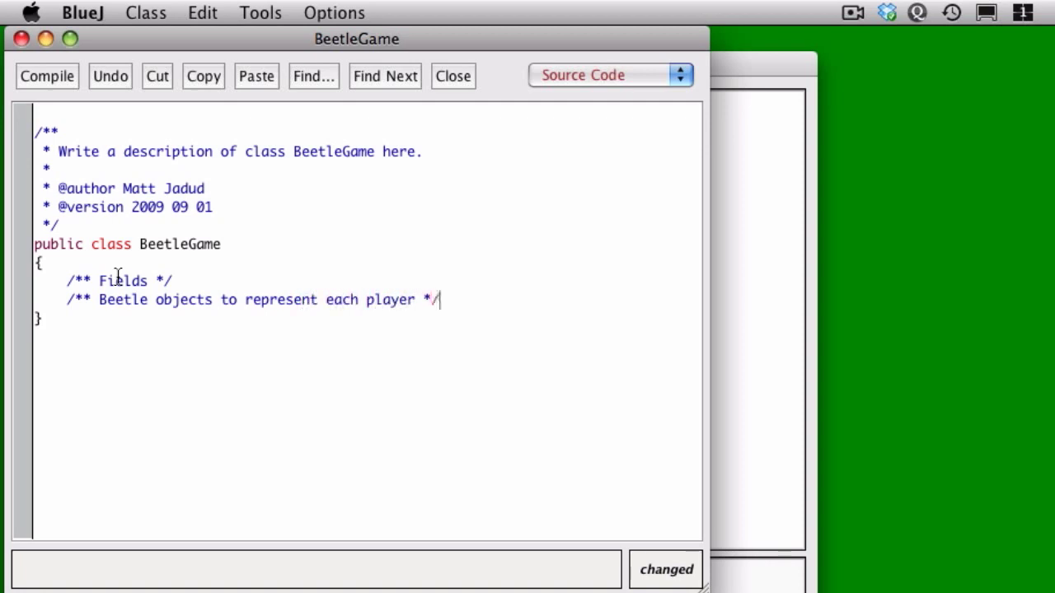
type("priva")
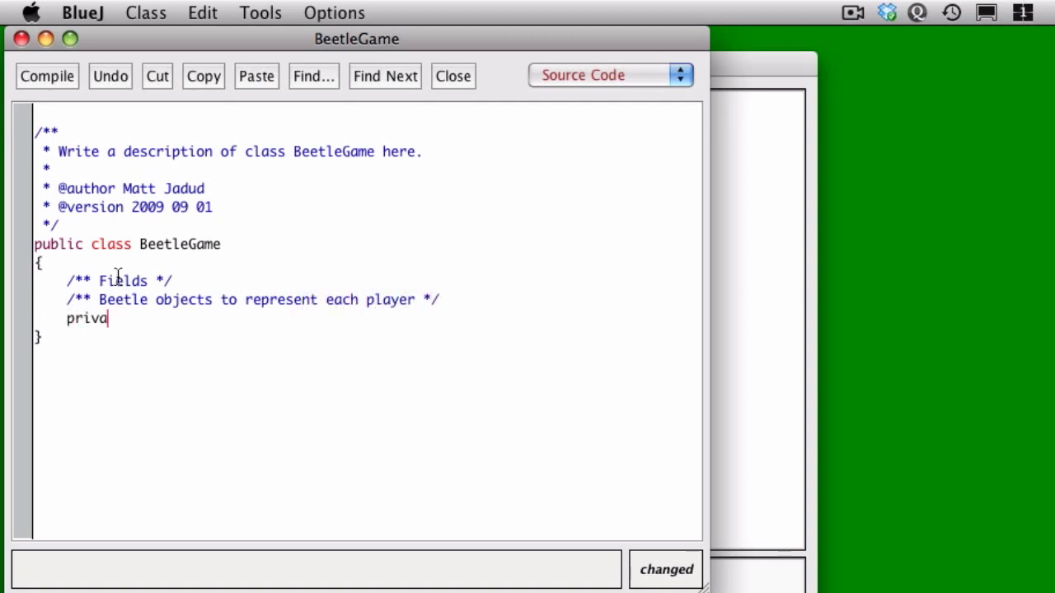
type("te Beetle bug")
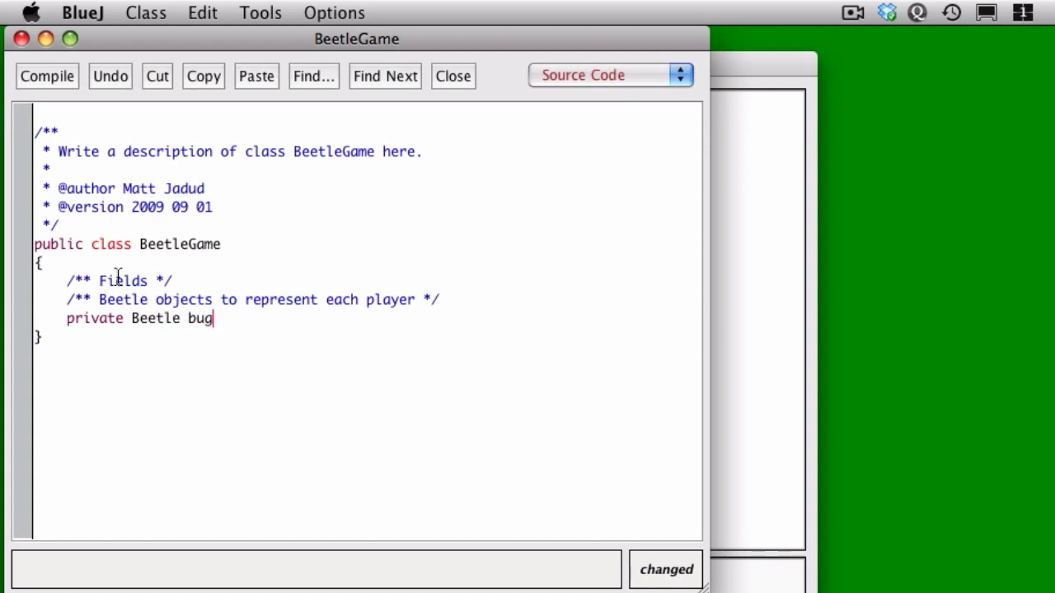
type("1, bug2;")
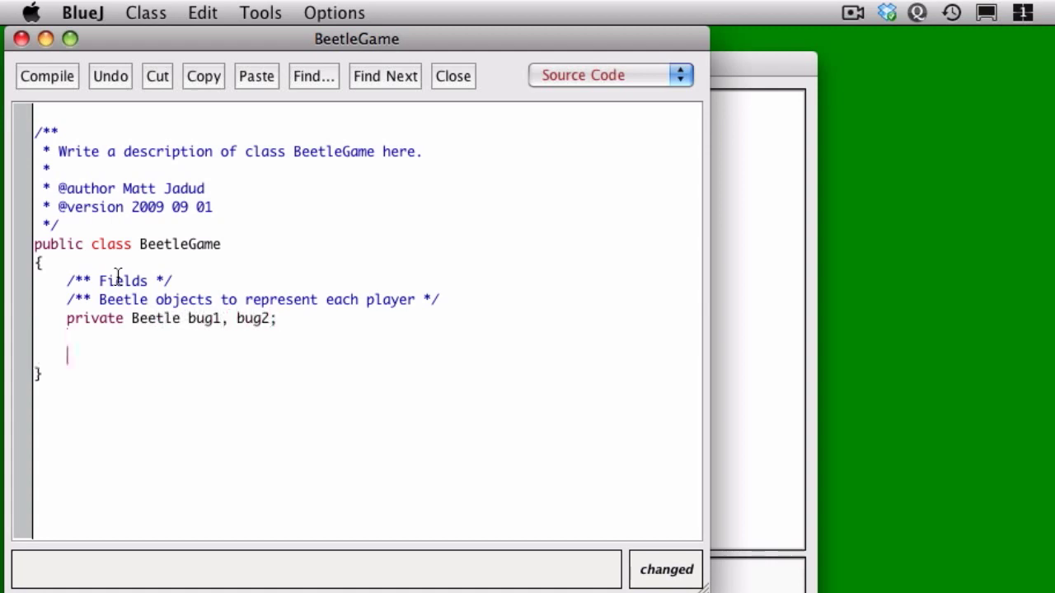
Step: Declare the 'private Die die' field with its own doc comment
type("/** A die")
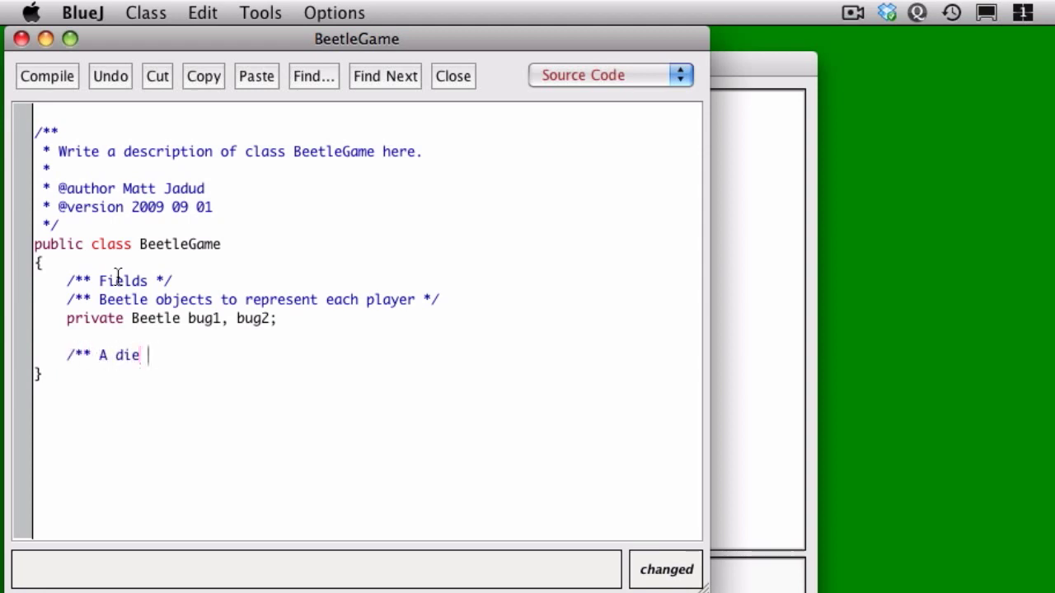
type("*/")
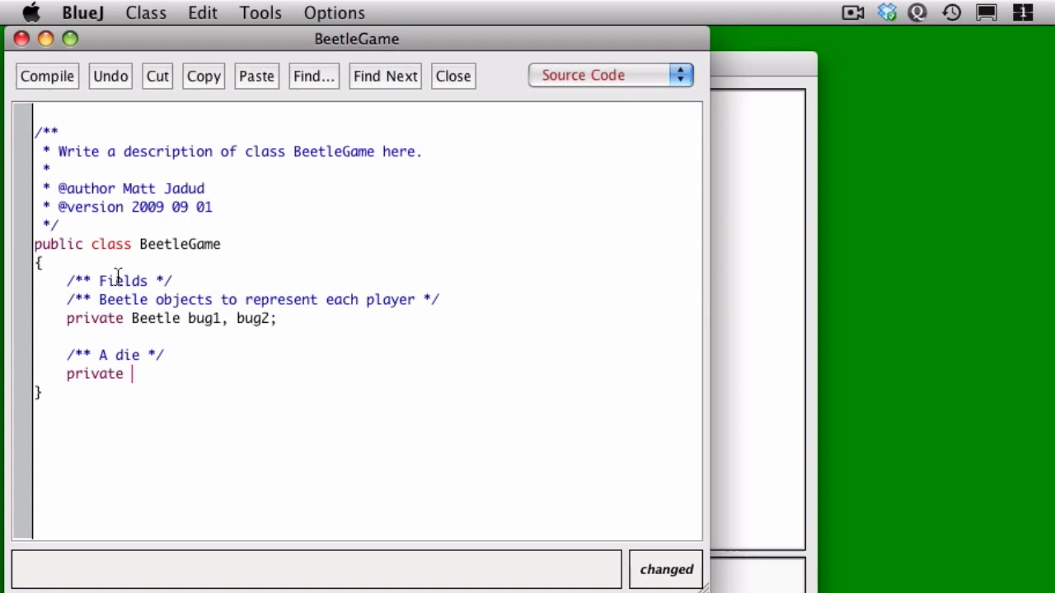
type("Die die")
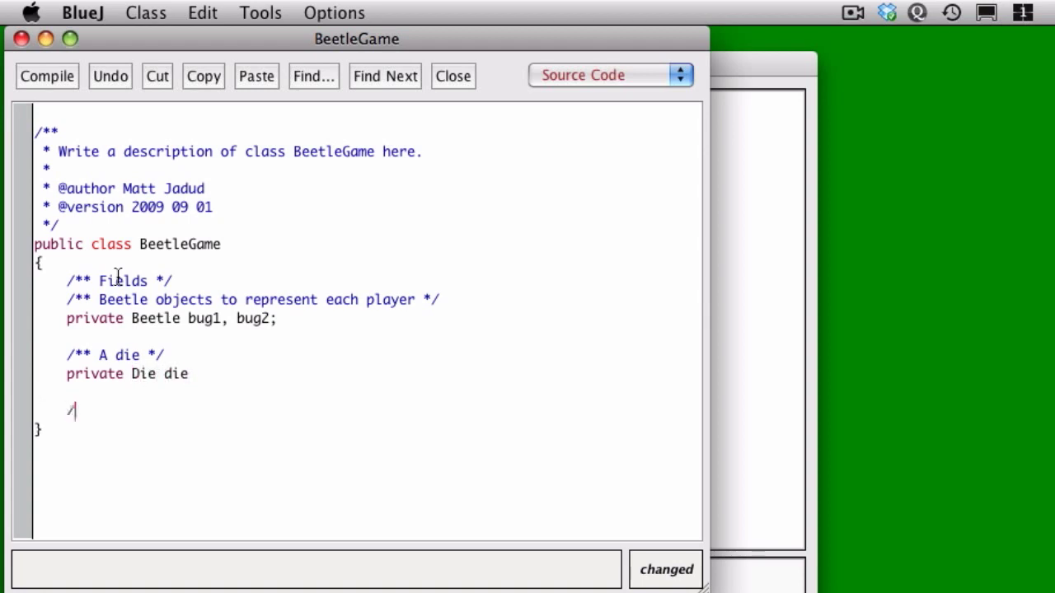
type("**")
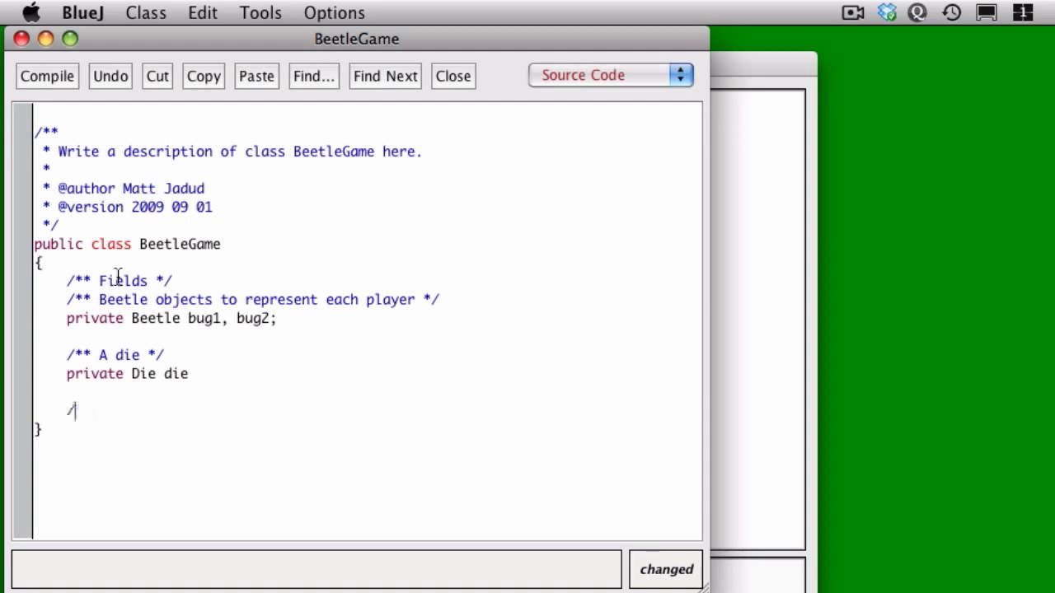
type("**")
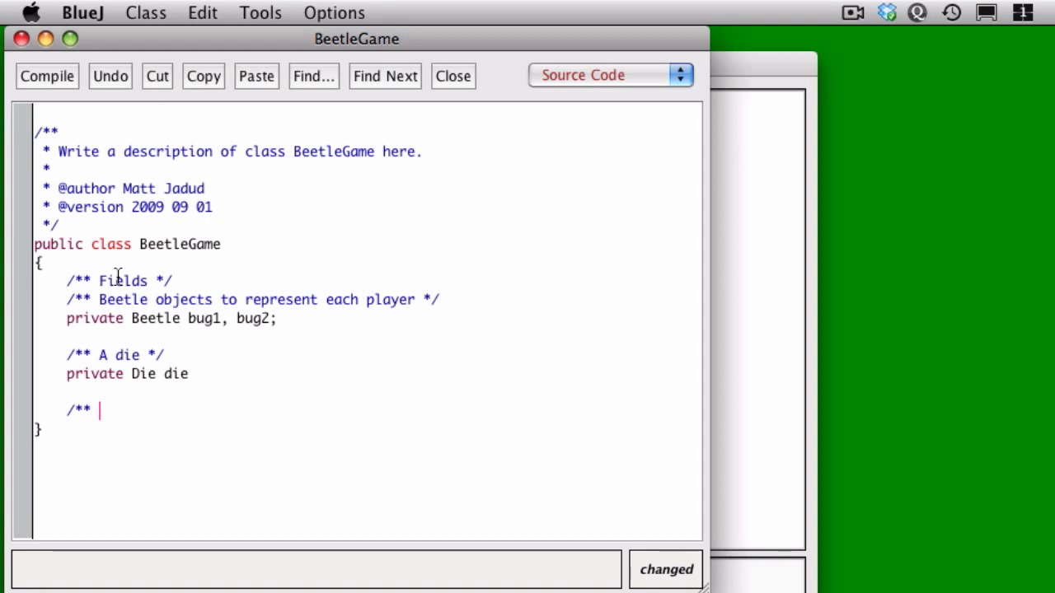
Step: Write the constructor doc comment: set up the game by instantiating a Die and two Beetle objects
type("Set up the game for")
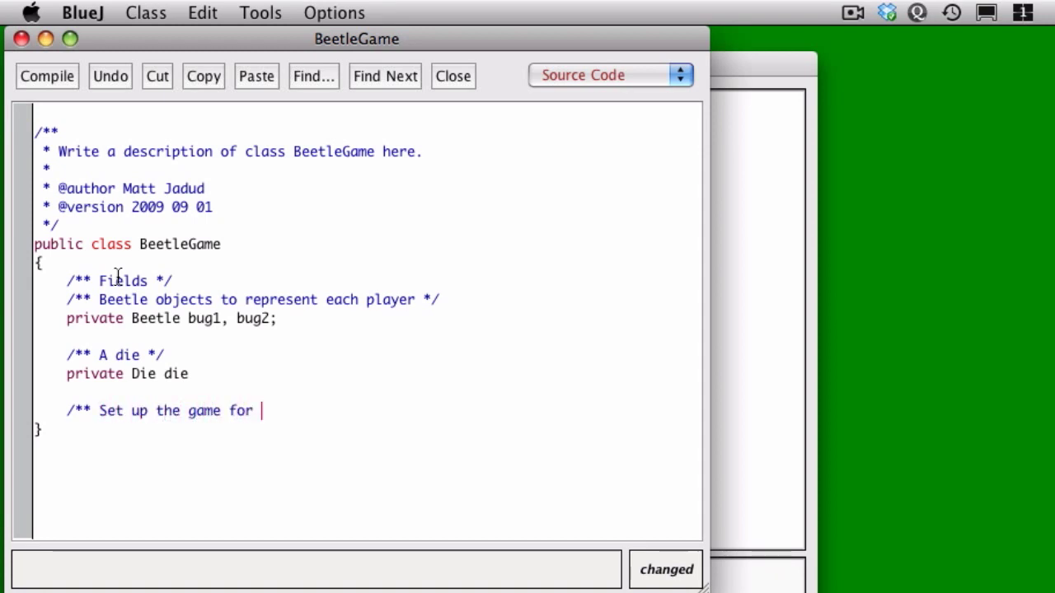
type("play; this means ins")
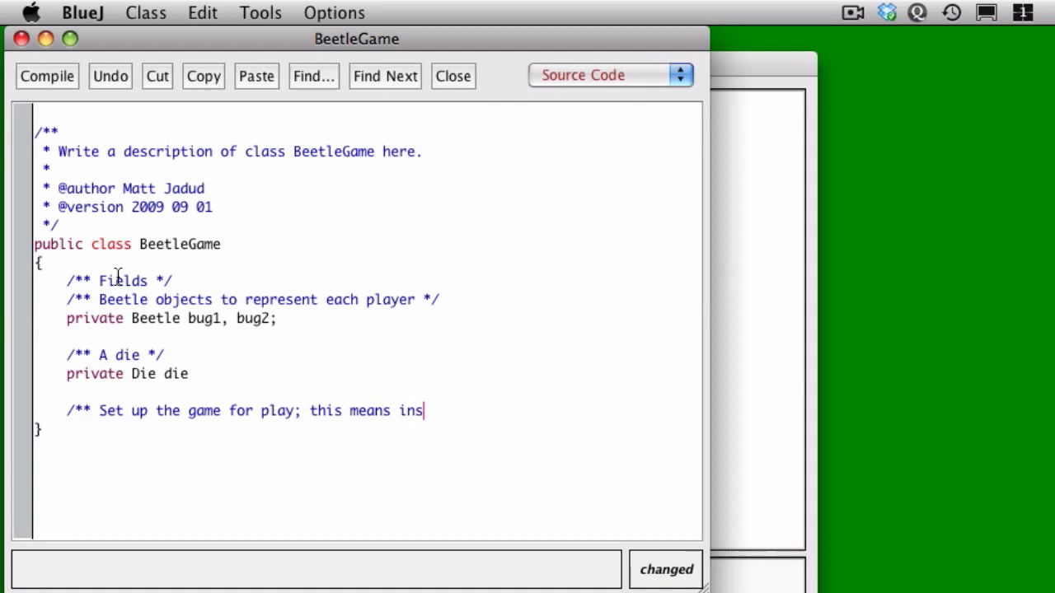
type("tantiating objects")
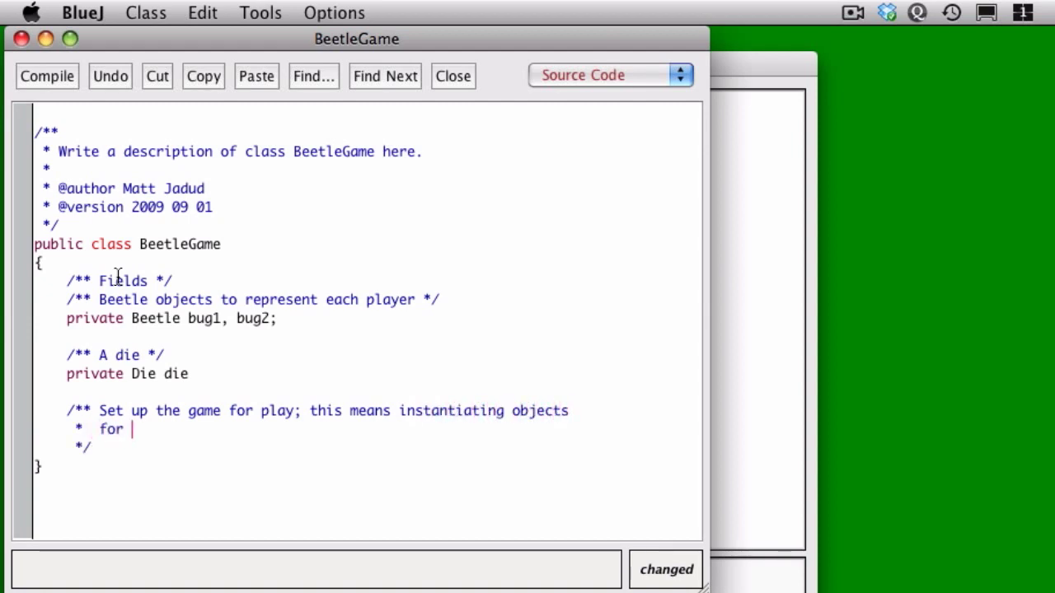
type("use in gamep")
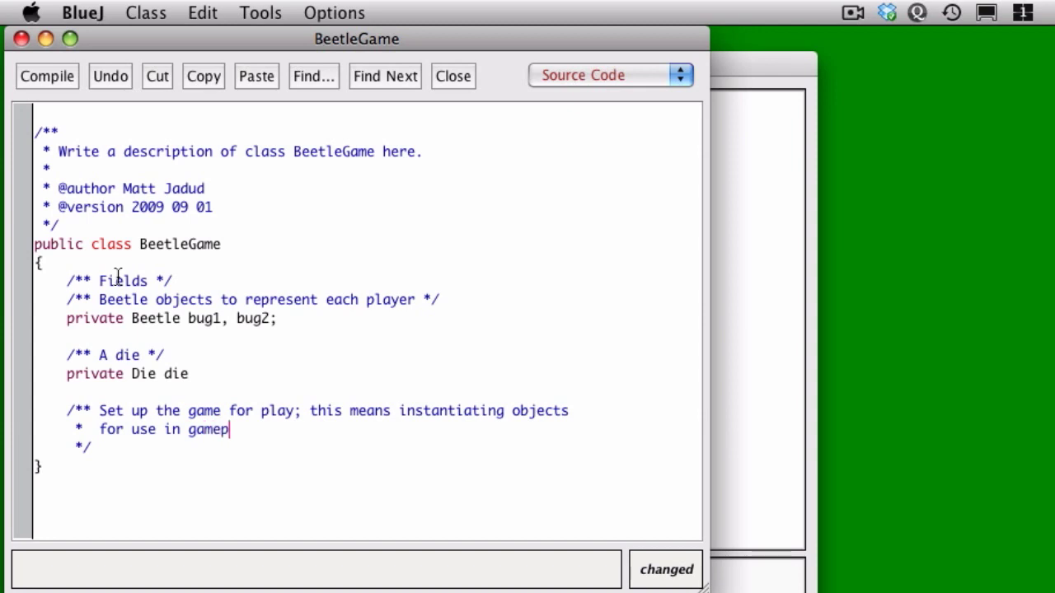
type("lay. Specifically,")
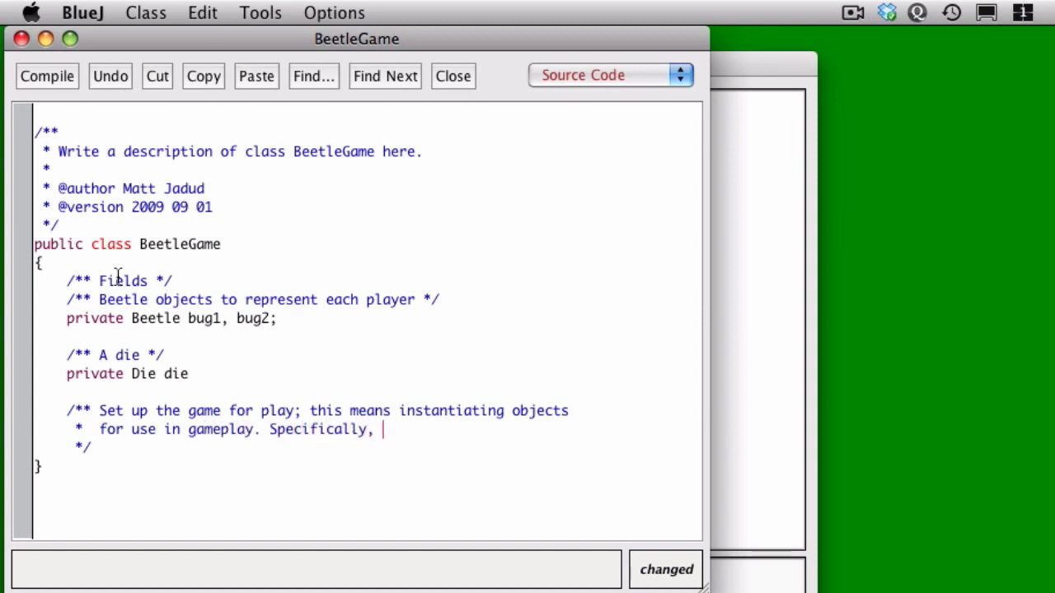
type("a")
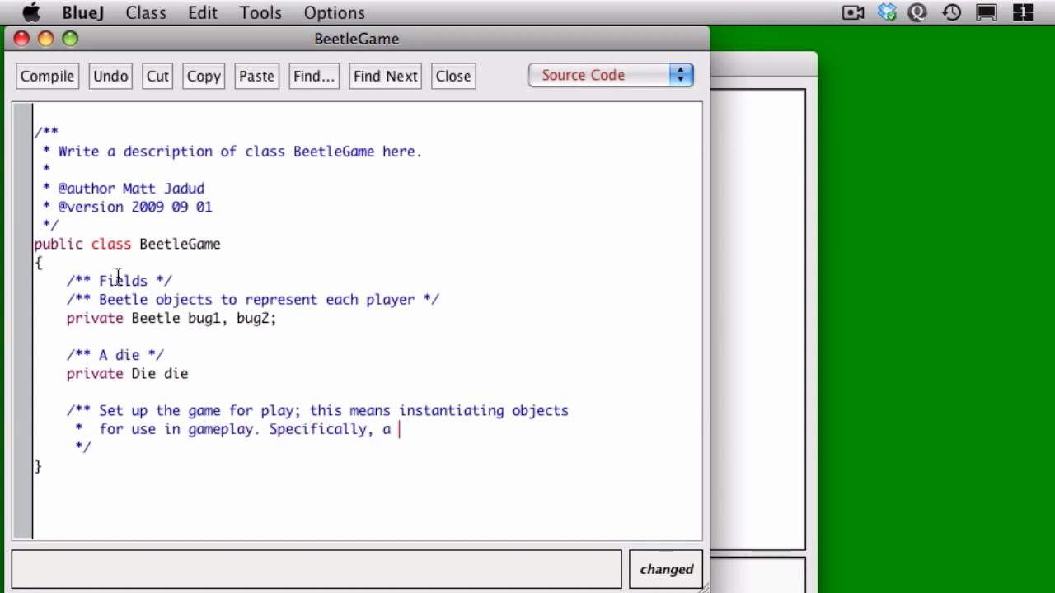
type("Die and te")
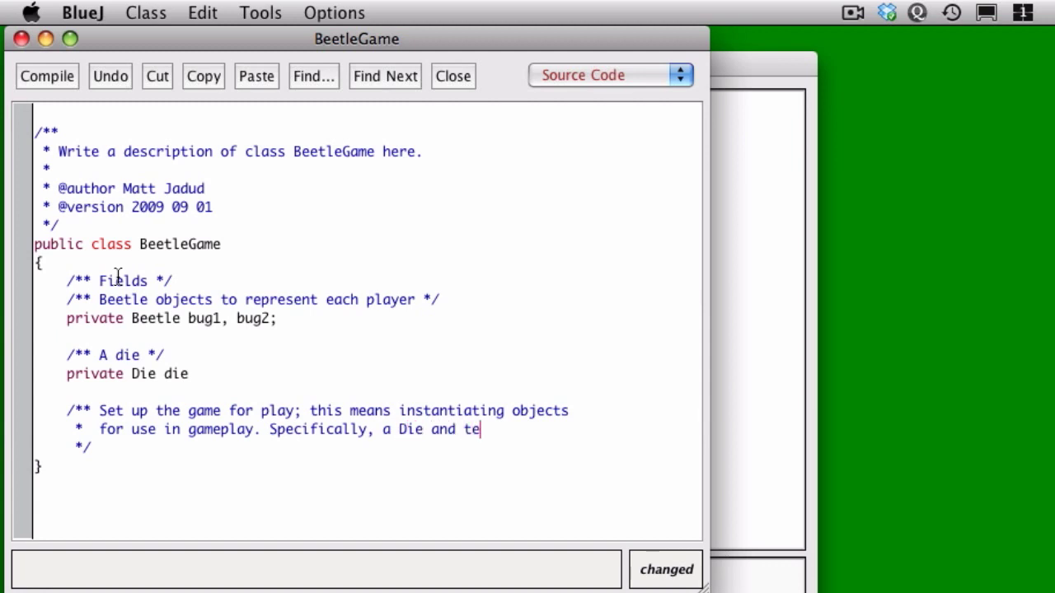
type("wo Beetle objects.")
type("public B")
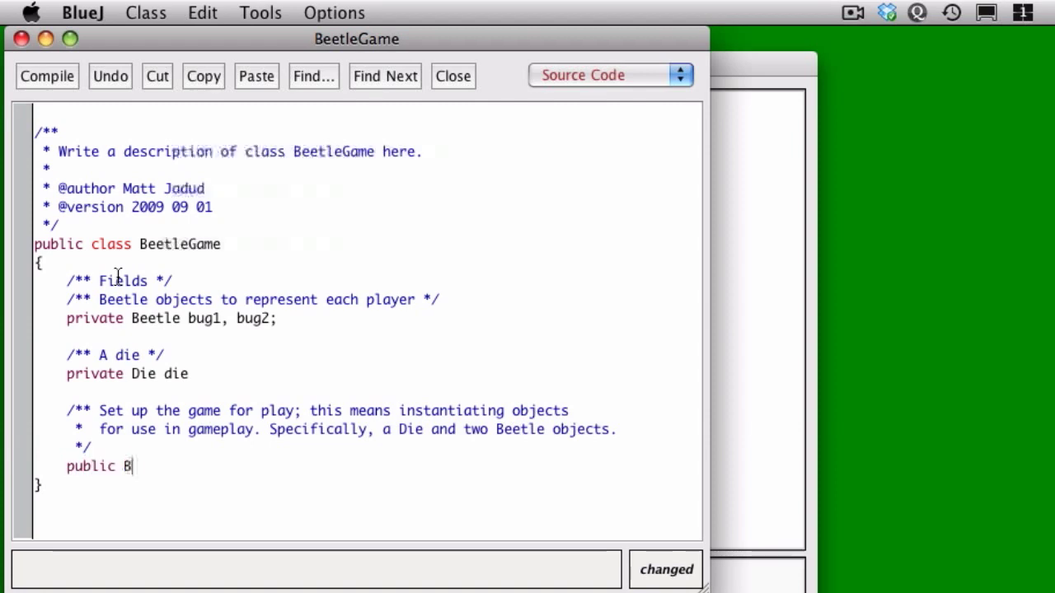
Step: Write the BeetleGame() constructor assigning bug1 and bug2 to new Beetle() and die to new Die()
type("eetleGame(")
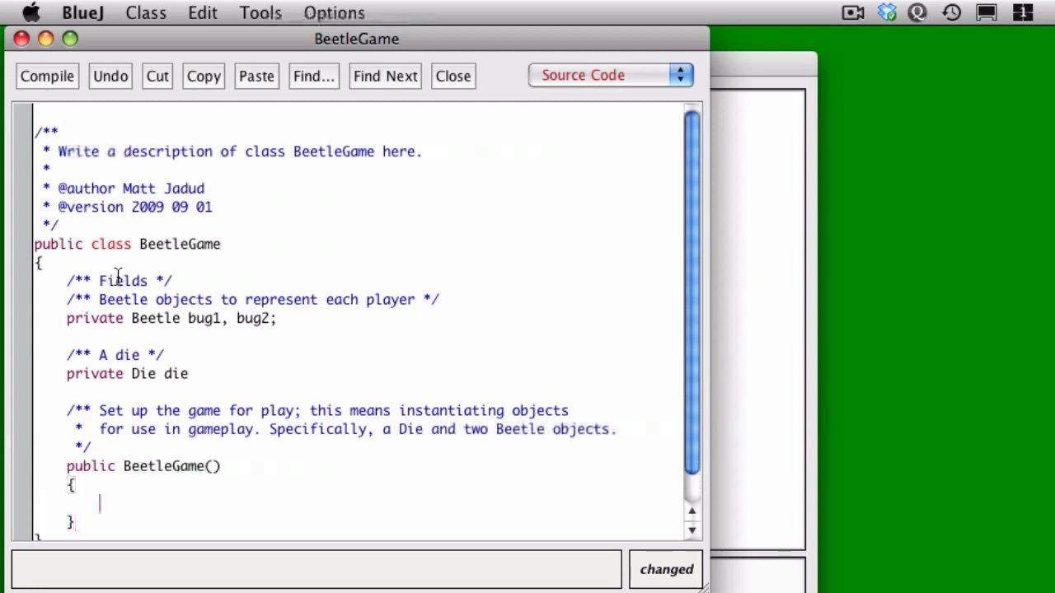
type("bug1 = new Beetl")
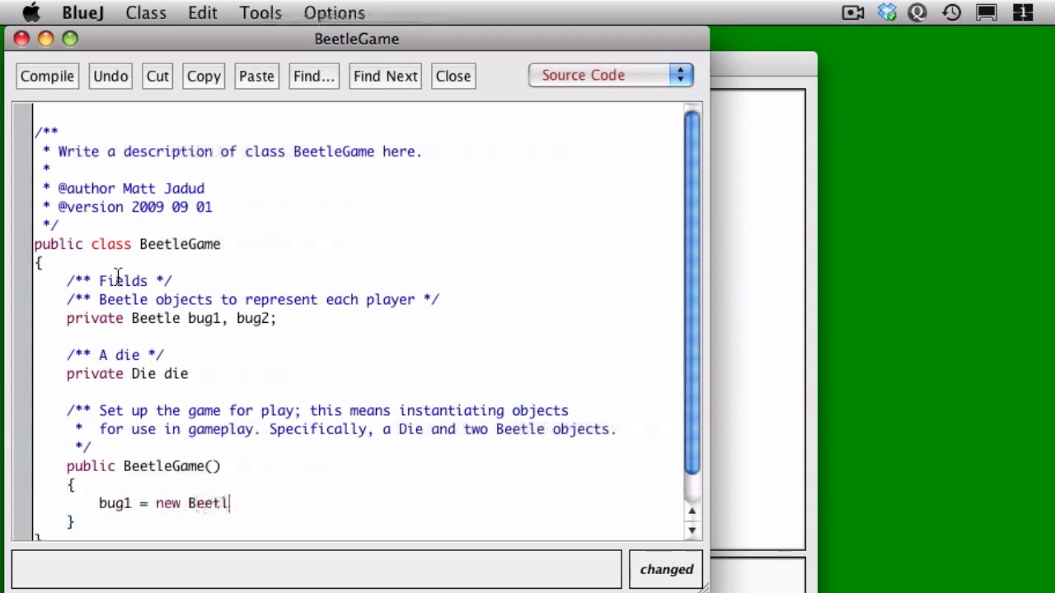
type("e();")
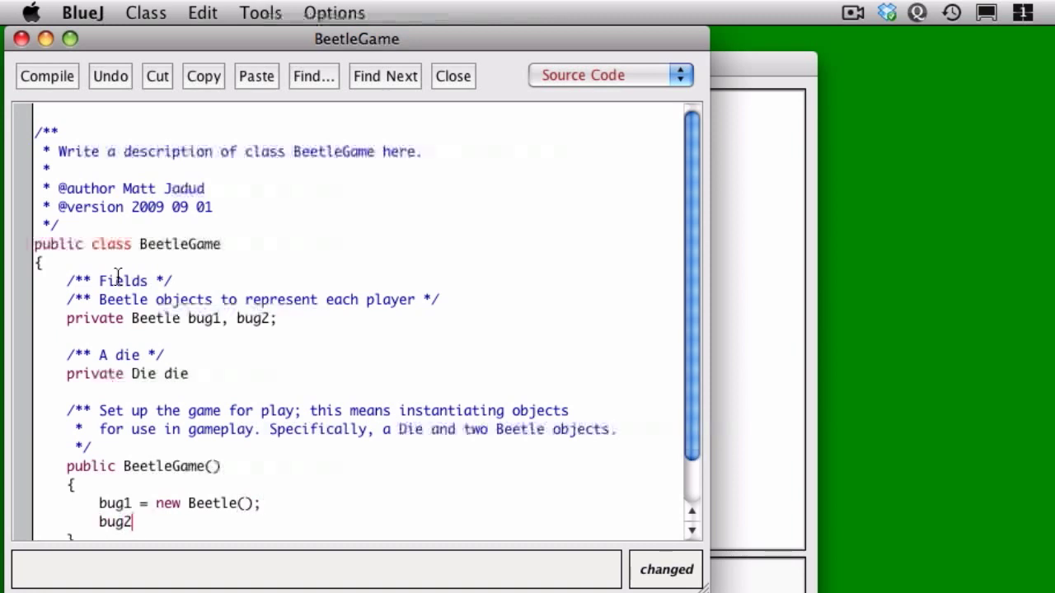
type("= new Beetle();")
type("die")
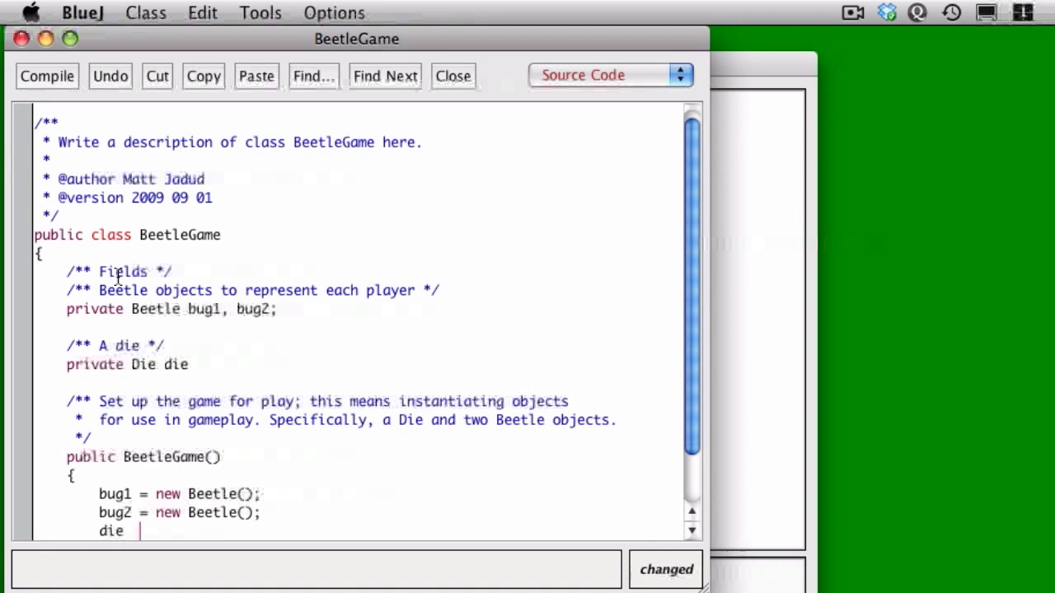
type("= new Die")
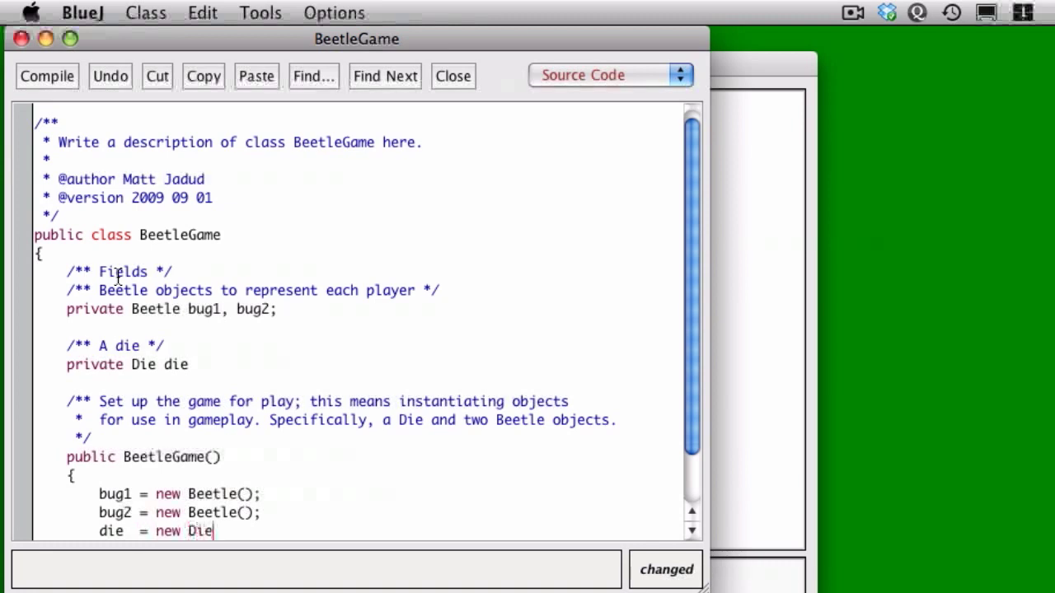
type("();")
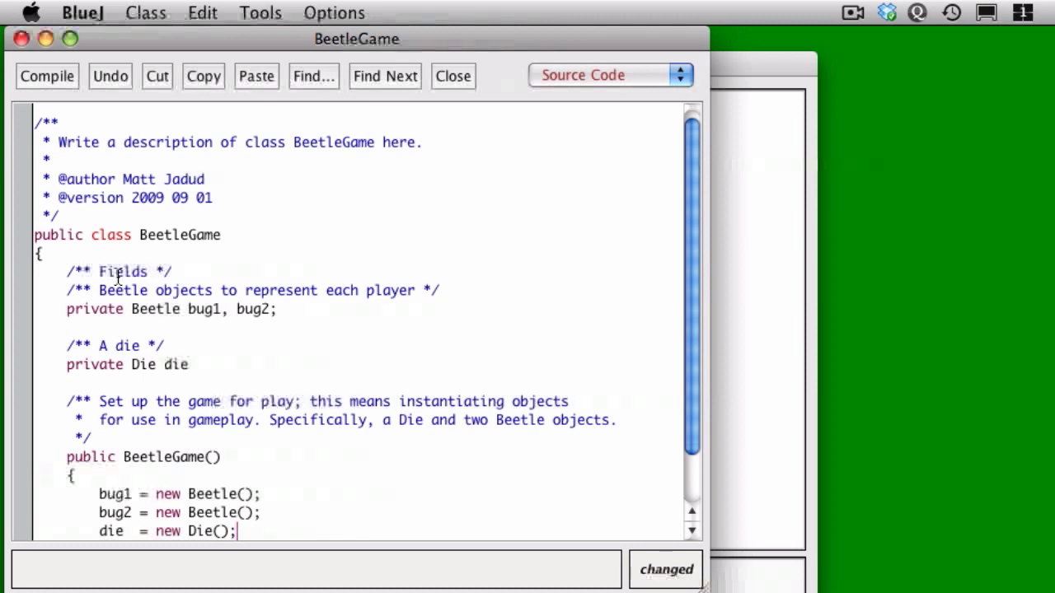
scroll("down", 3)
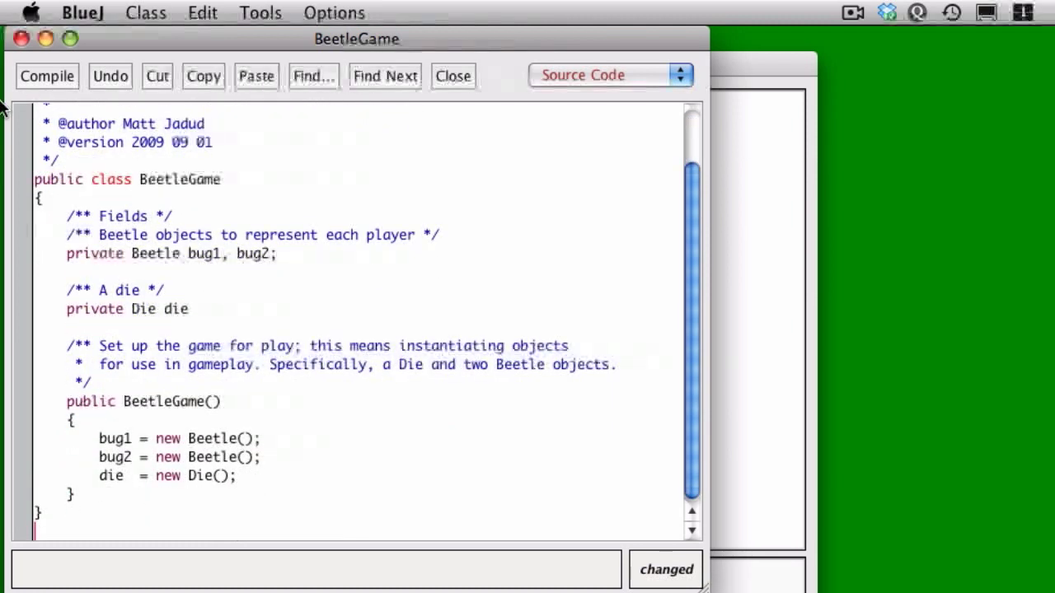
Step: Compile, add the missing ';' after 'private Die die', recompile cleanly and close the editor
left_click(46, 76)
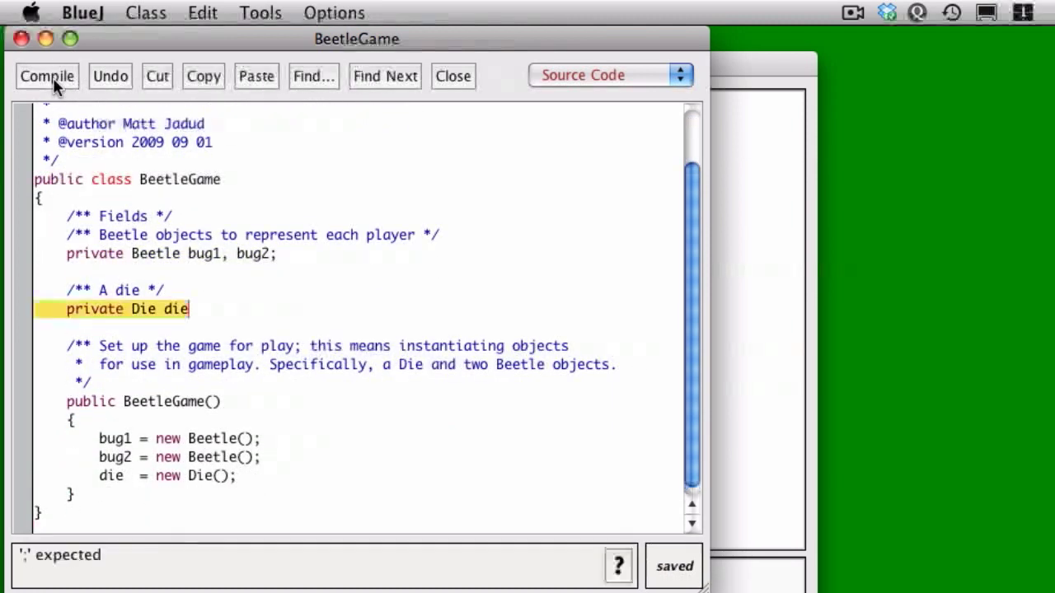
left_click(46, 76)
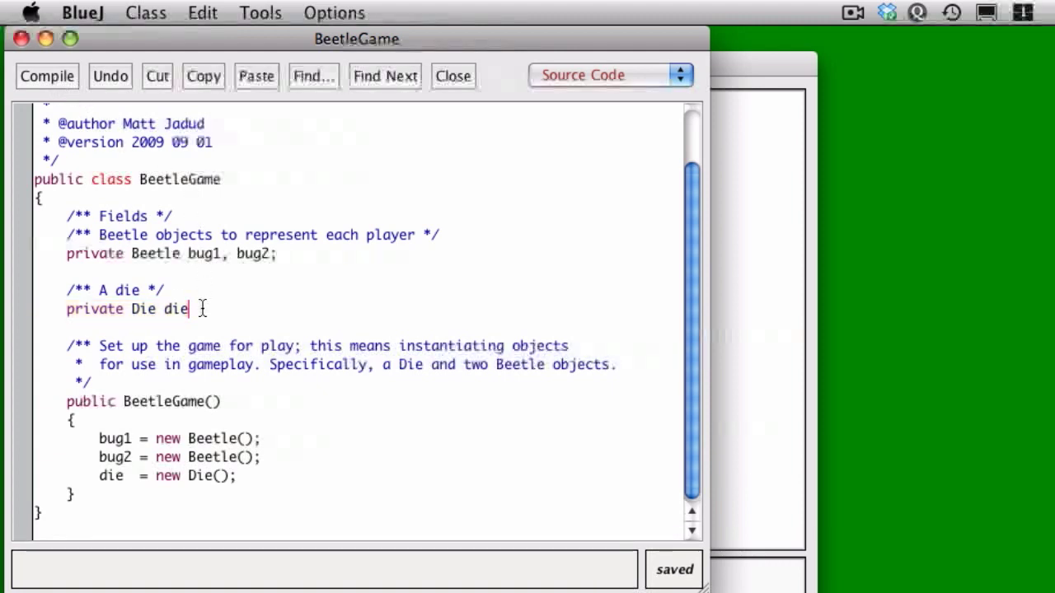
type(";")
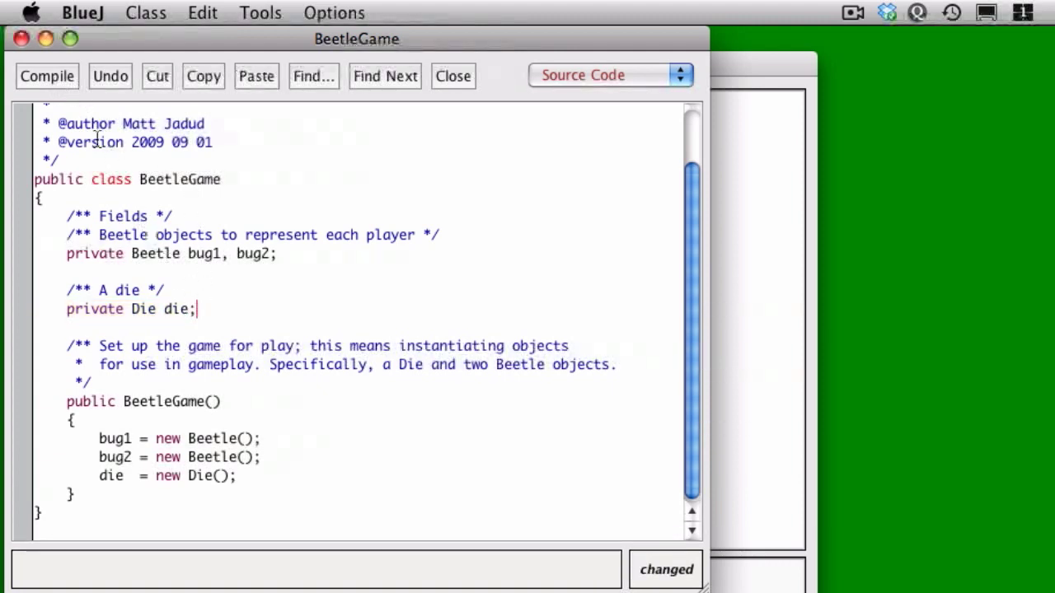
left_click(46, 76)
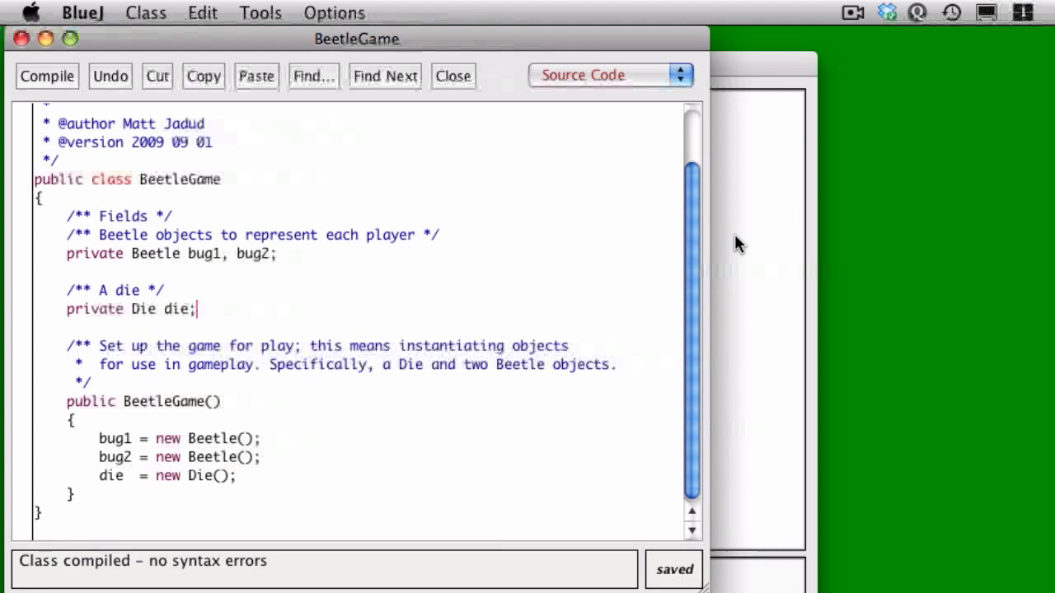
left_click(452, 76)
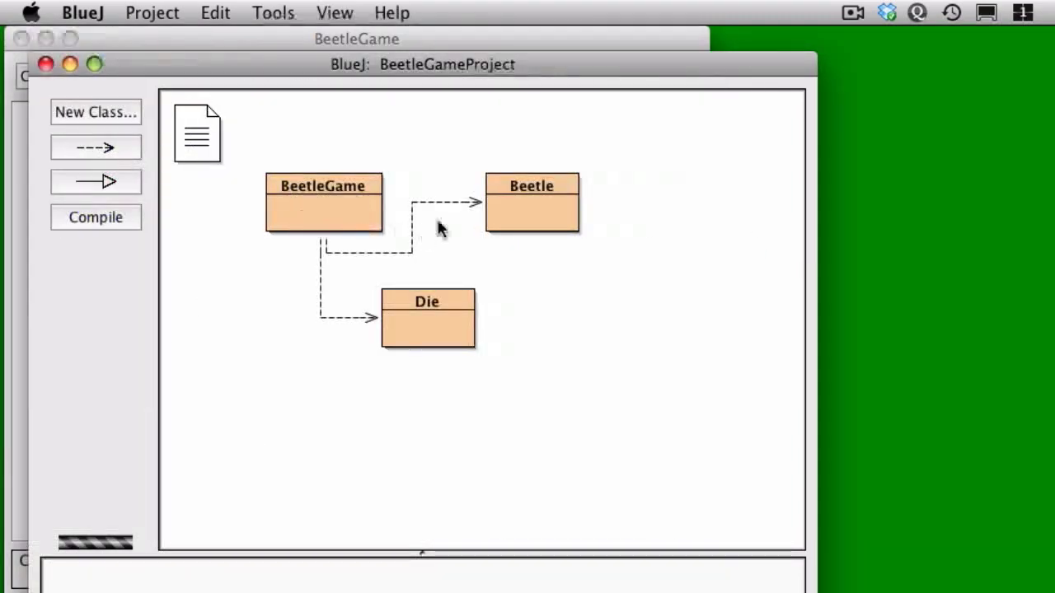
mouse_move(432, 259)
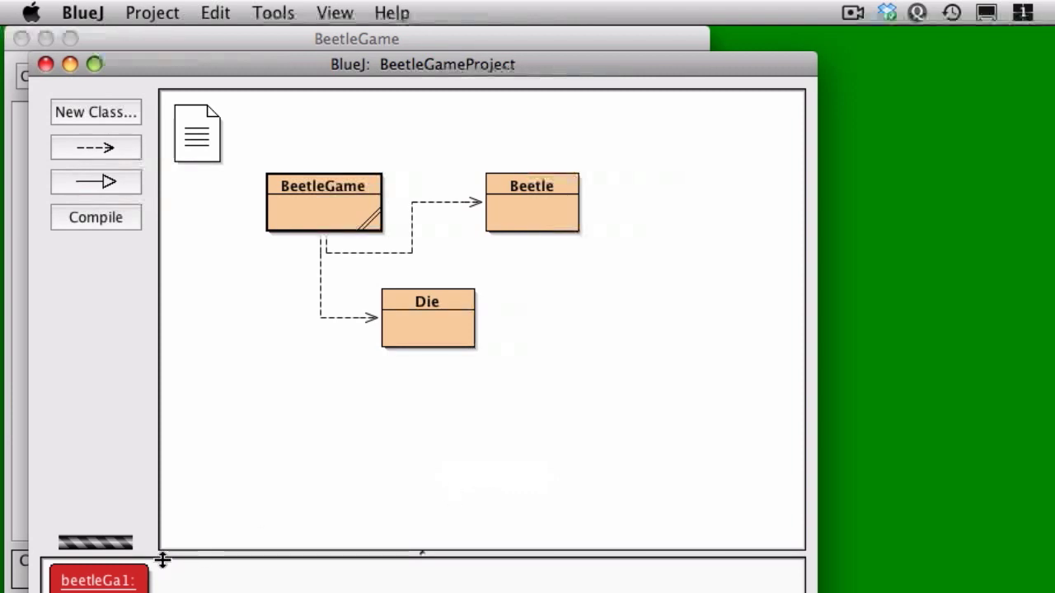
Step: Bring up the actions for the beetleGa1 object to inspect it
right_click(99, 581)
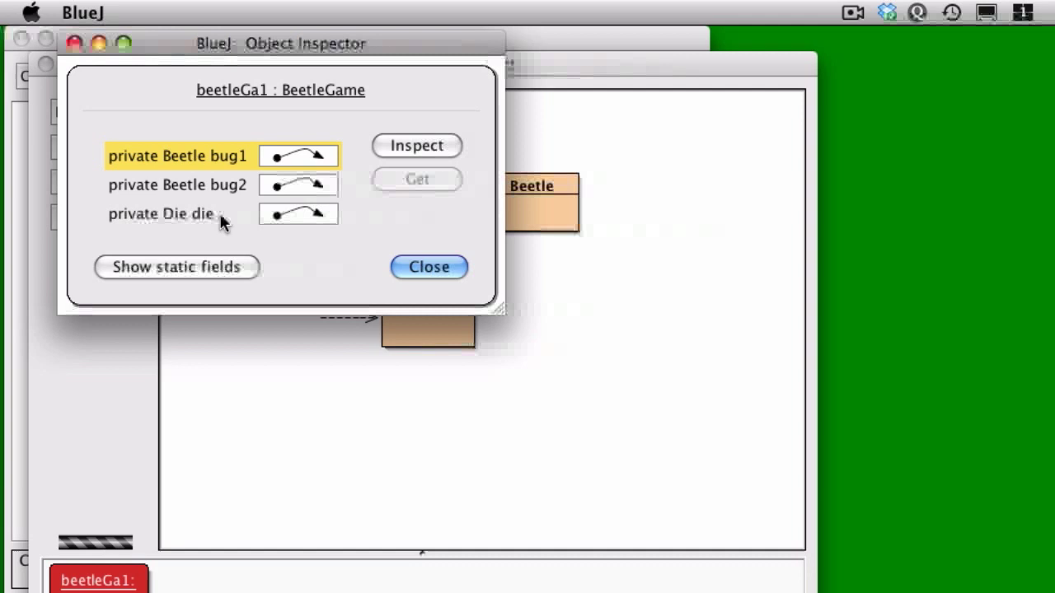
mouse_move(234, 201)
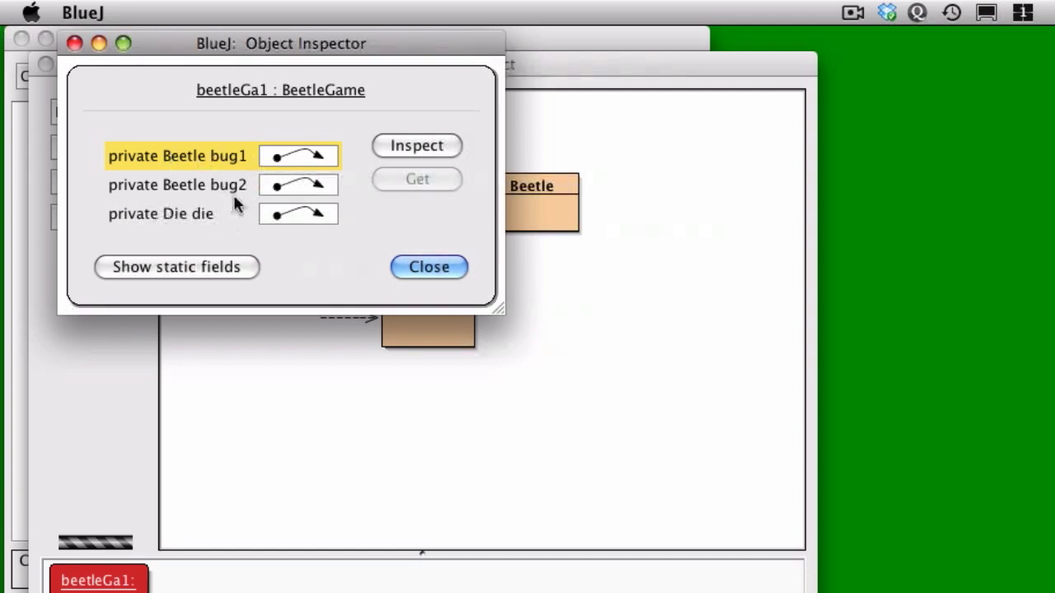
Step: Inspect bug1's Beetle and die's Die (topFace 1), then close all inspectors
left_click(416, 145)
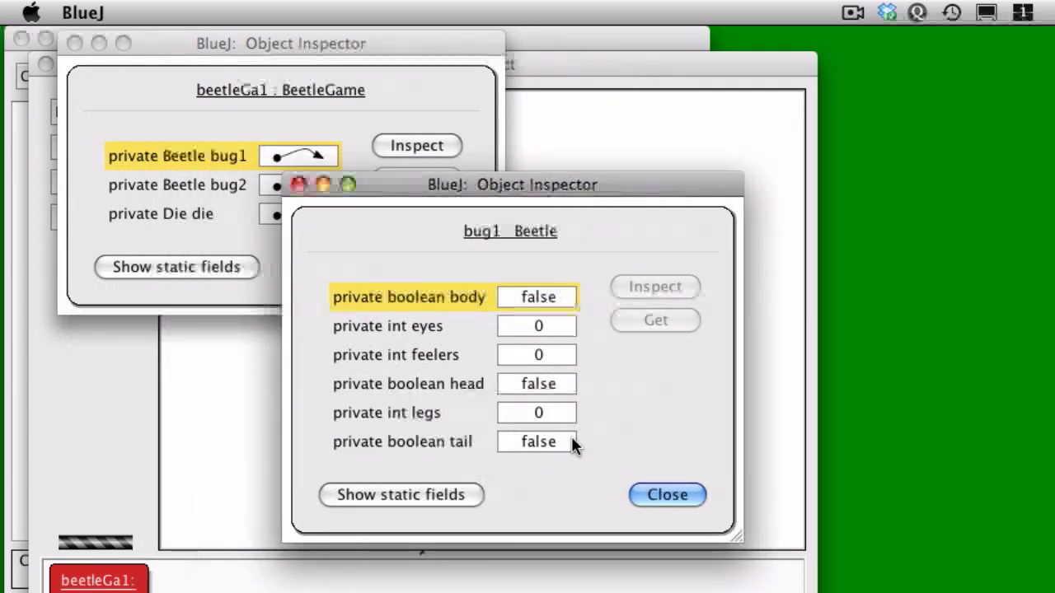
left_click(666, 495)
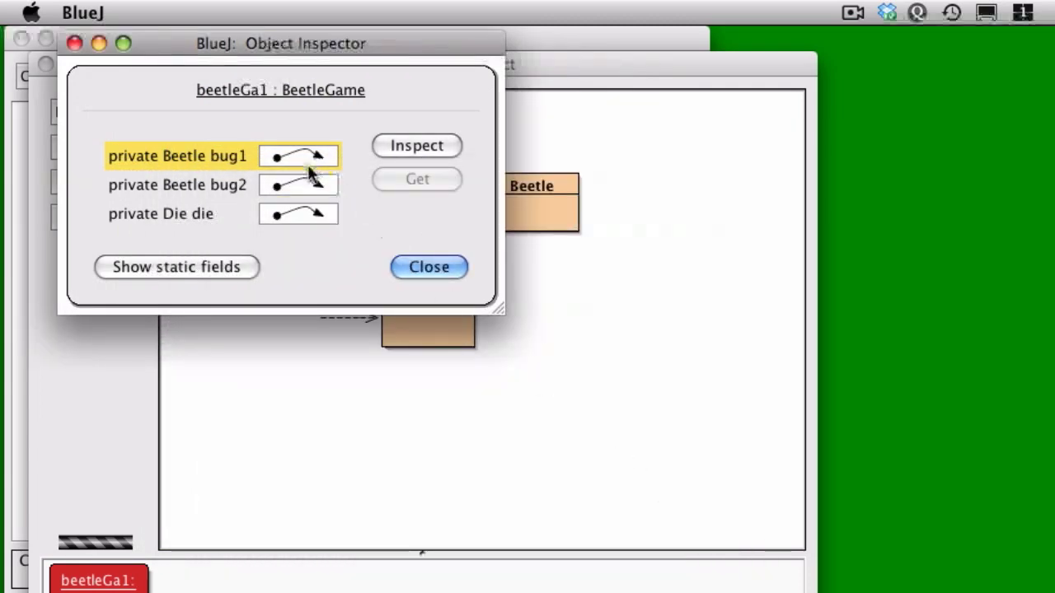
mouse_move(256, 190)
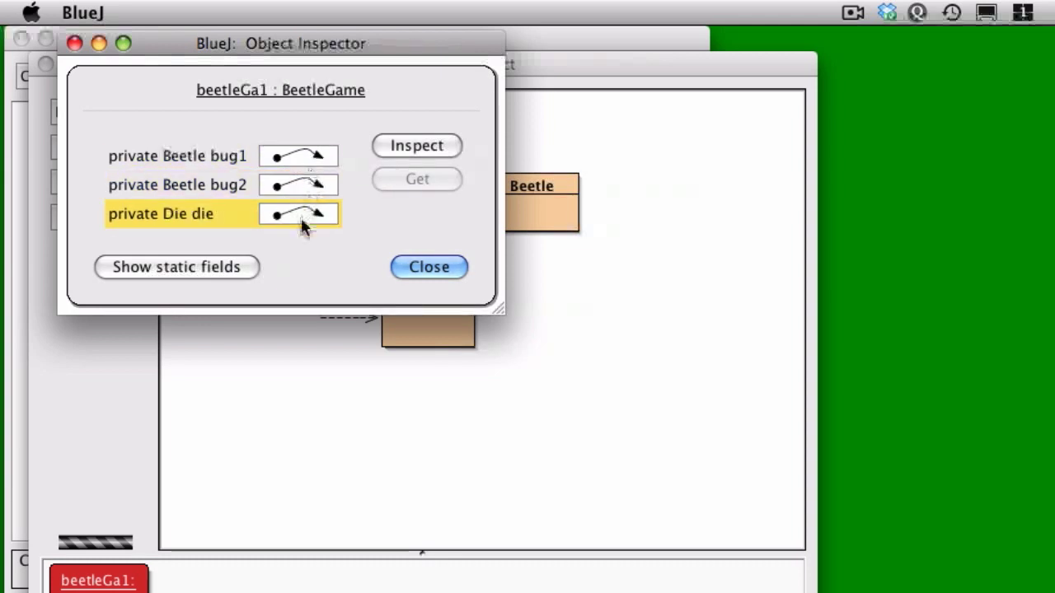
left_click(415, 145)
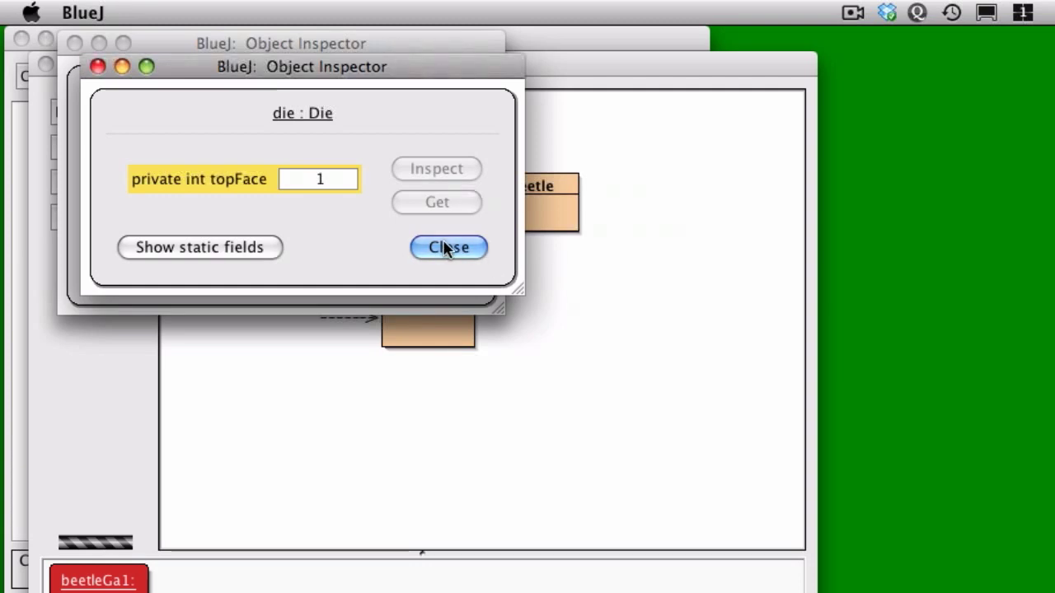
left_click(448, 247)
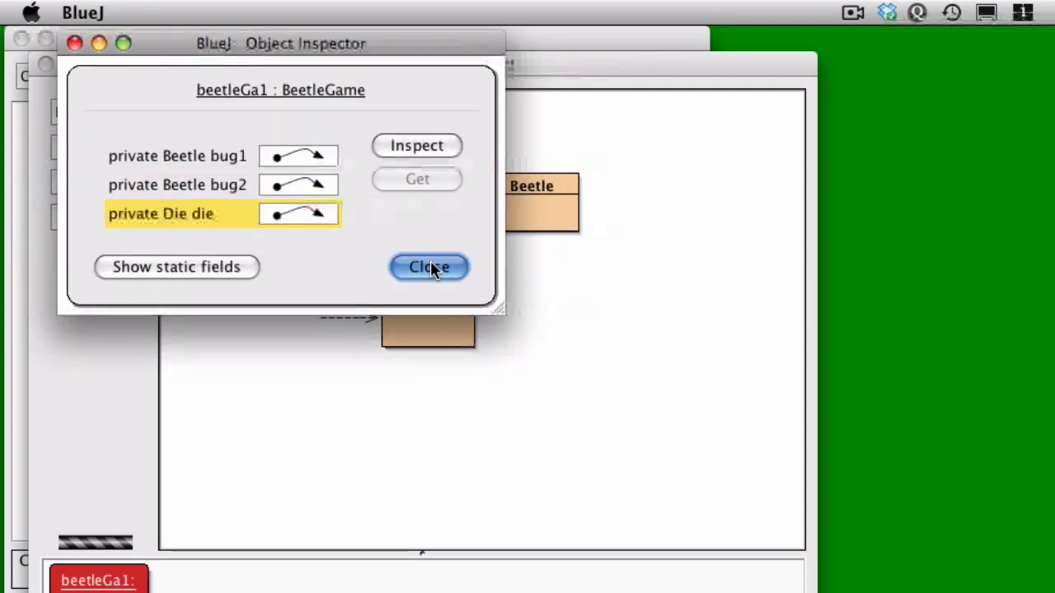
left_click(429, 267)
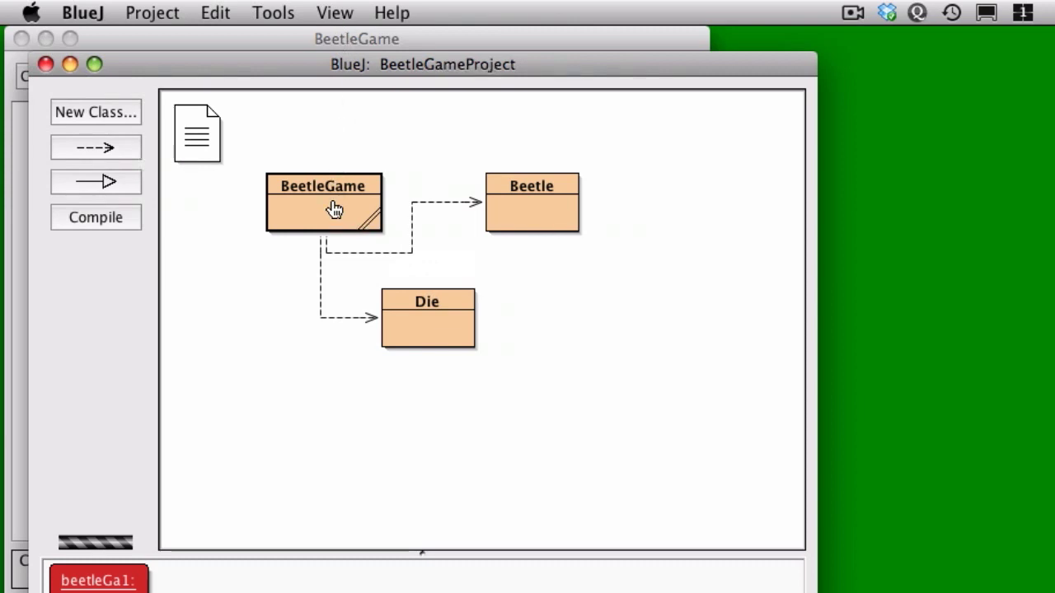
Step: Add 'public static final java.util.Scanner INPUT = new java.util.Scanner(System.in);' with a comment and compile
double_click(323, 201)
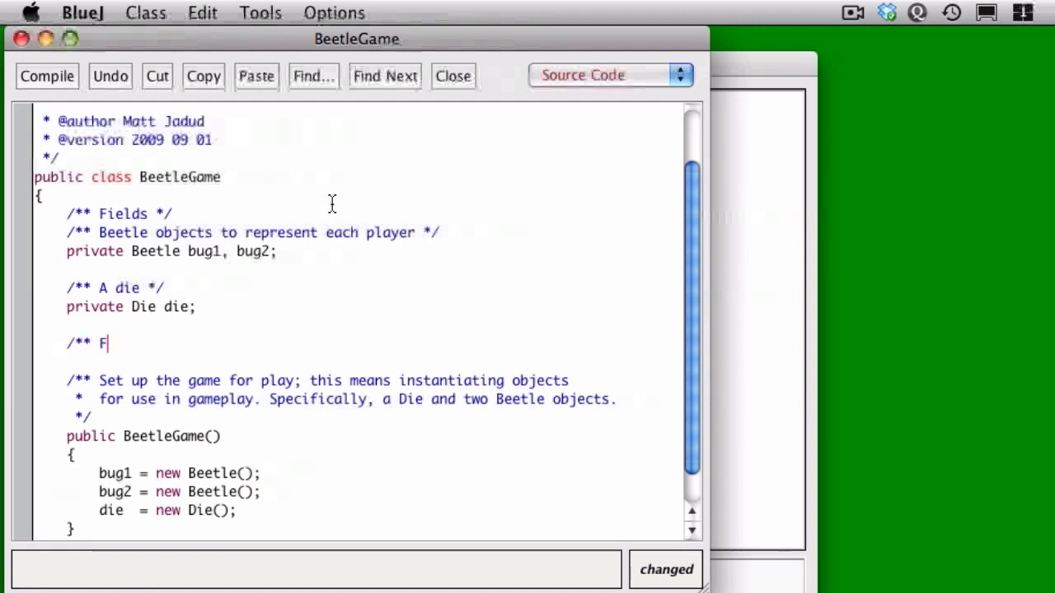
type("or reading from the console */")
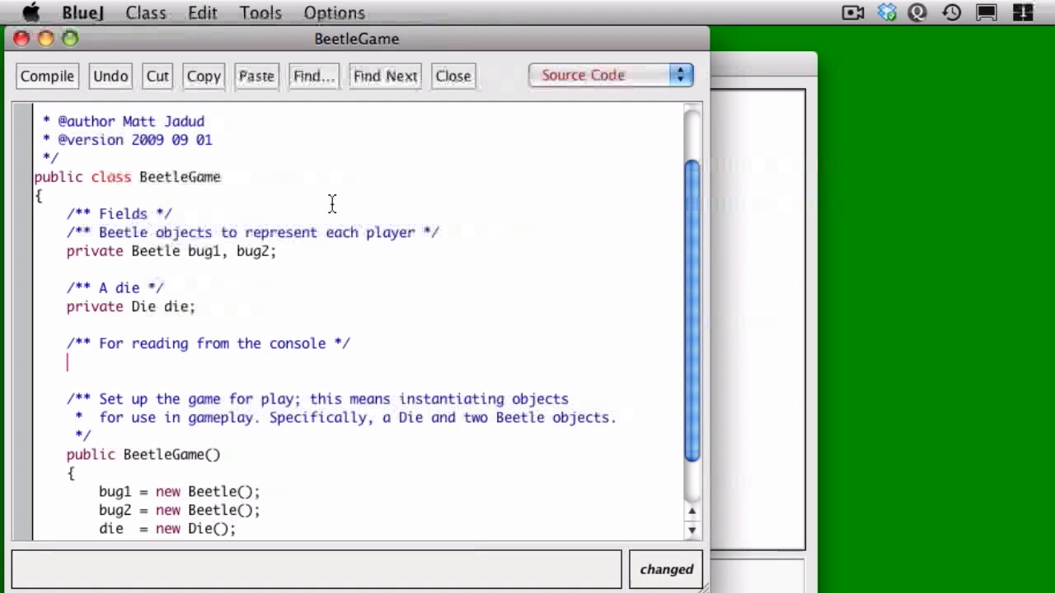
type("public static final ja")
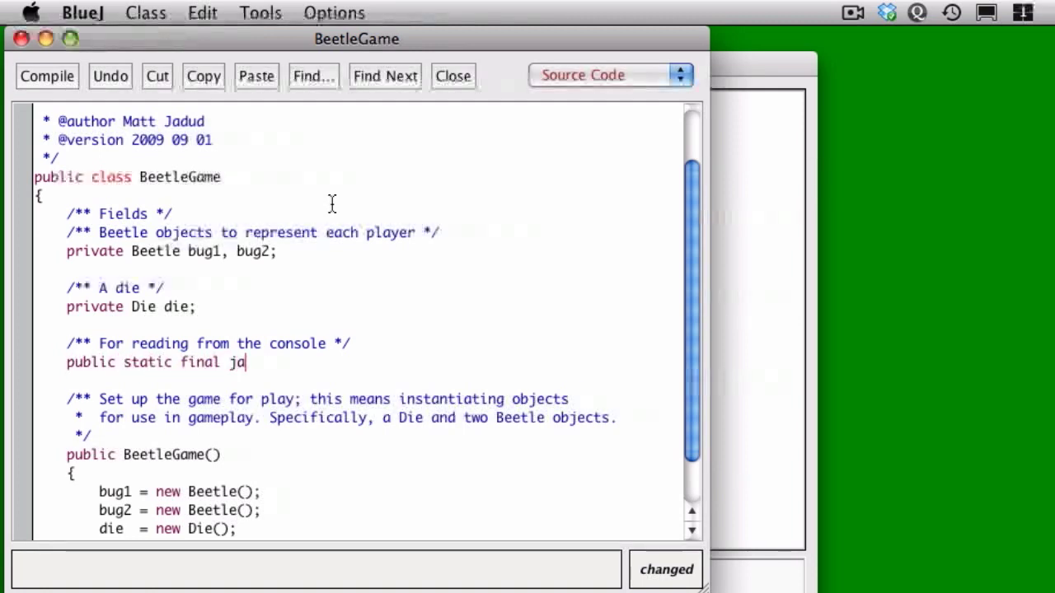
type("va.util.Scanner INPUT")
type("=")
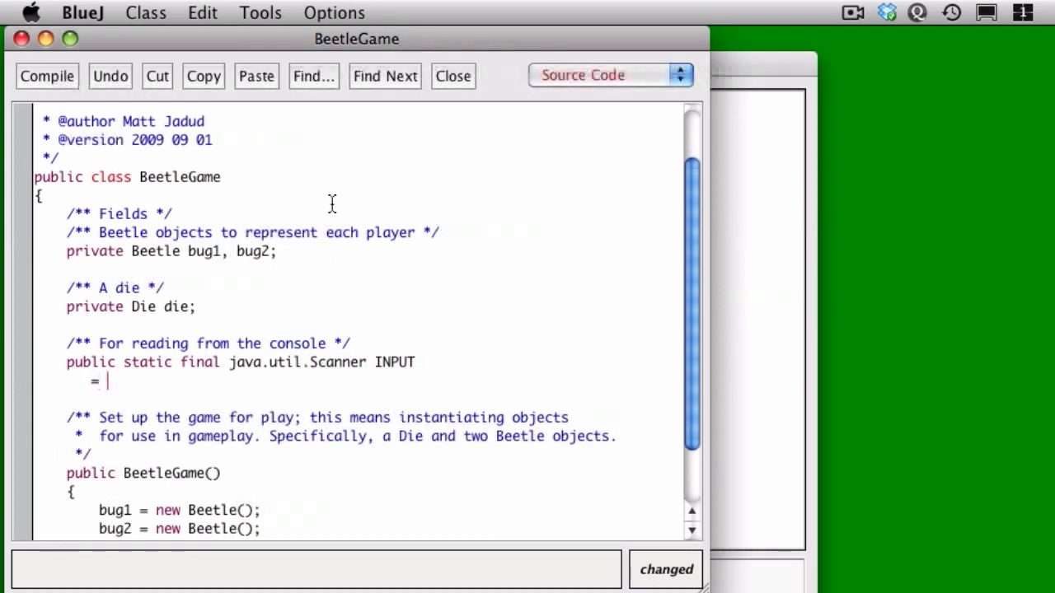
type("new java")
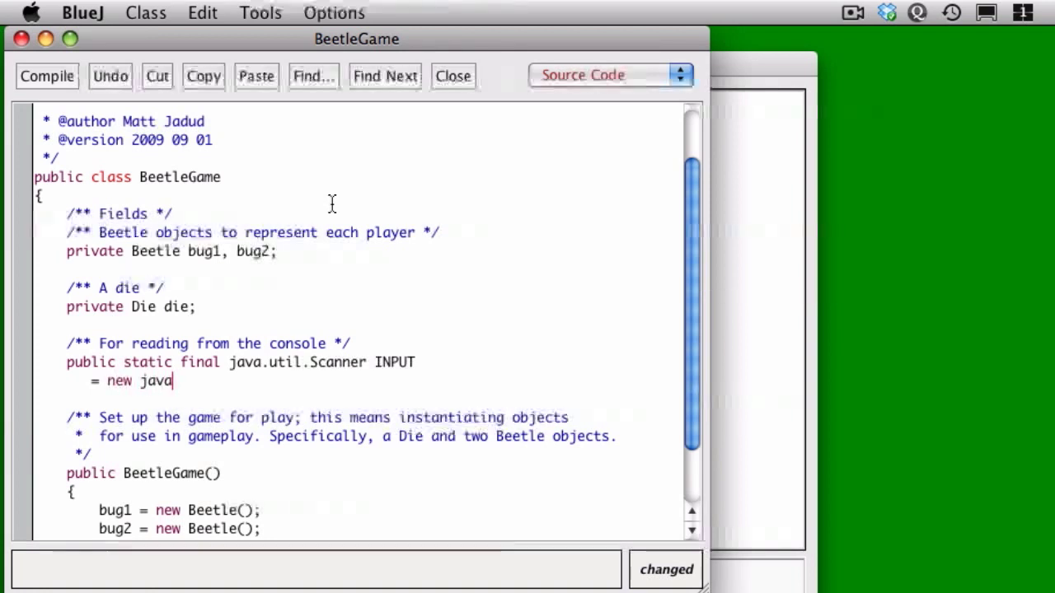
type(".util.Scanner")
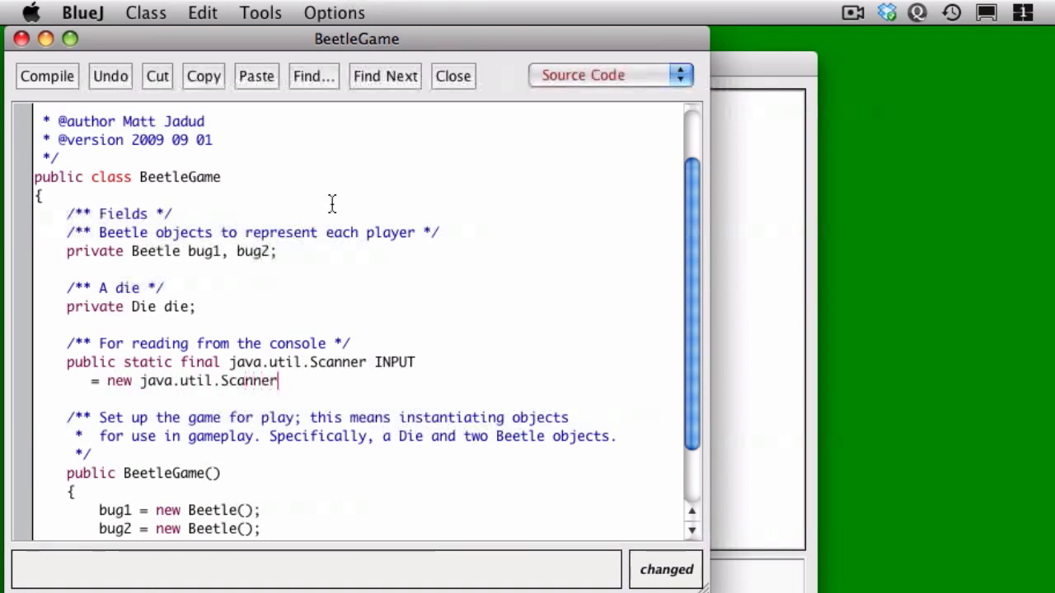
type("(System.in")
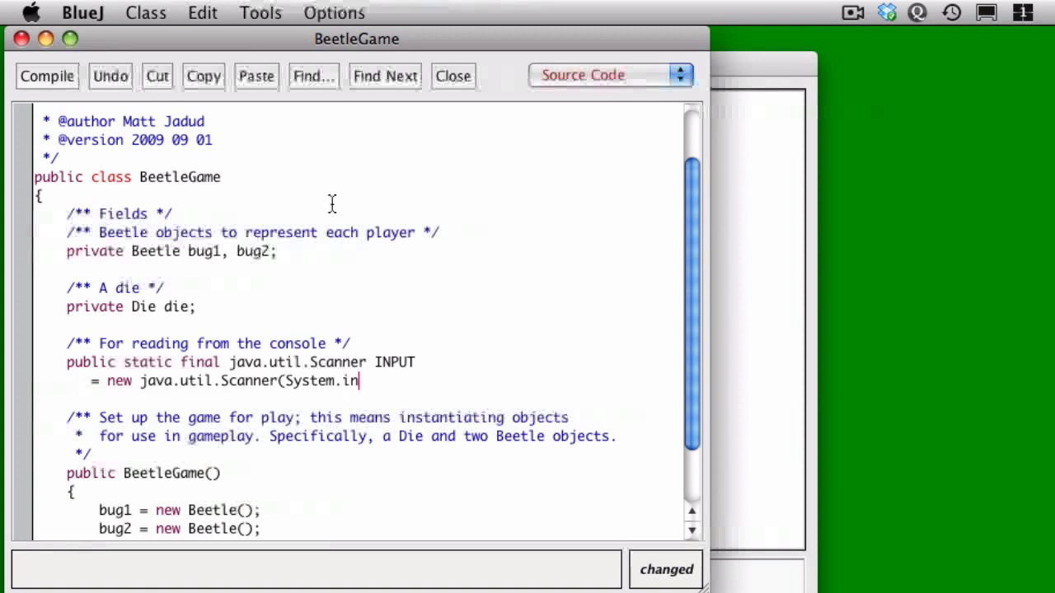
type(");")
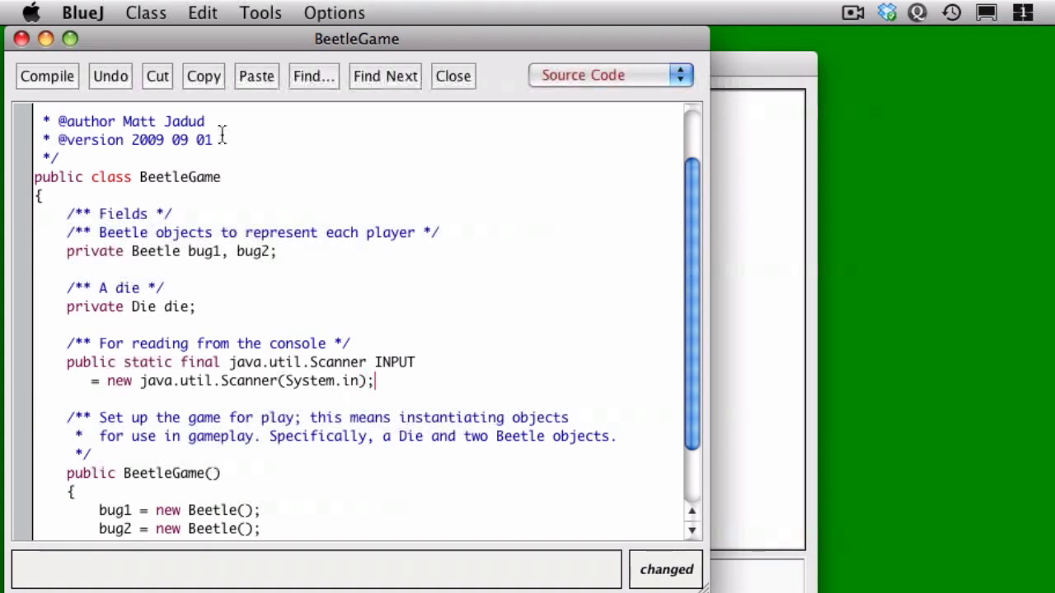
left_click(46, 76)
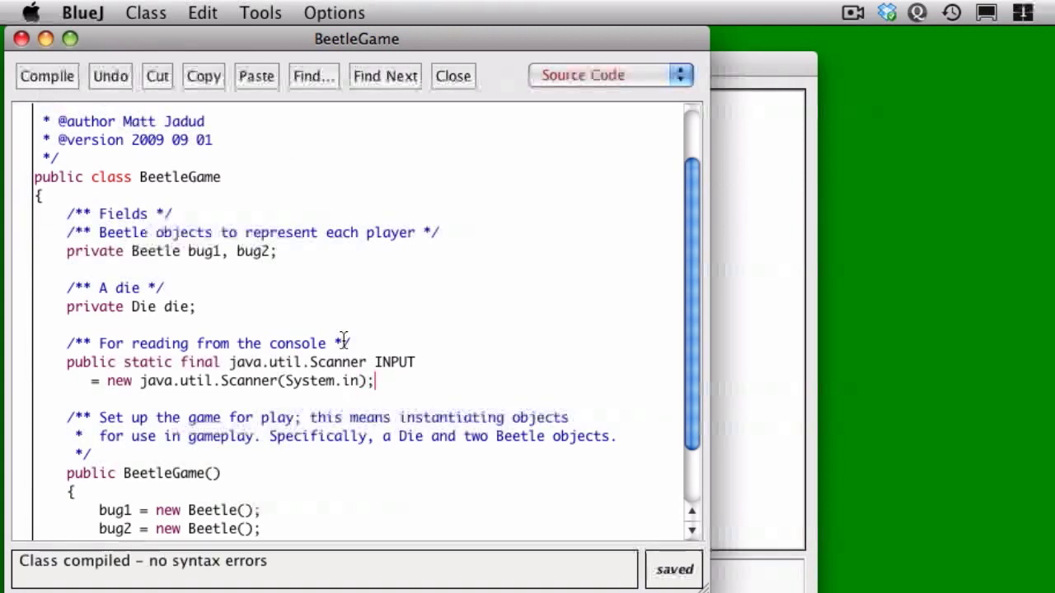
left_click_drag(178, 362, 369, 363)
type("import java.util.Scanner;")
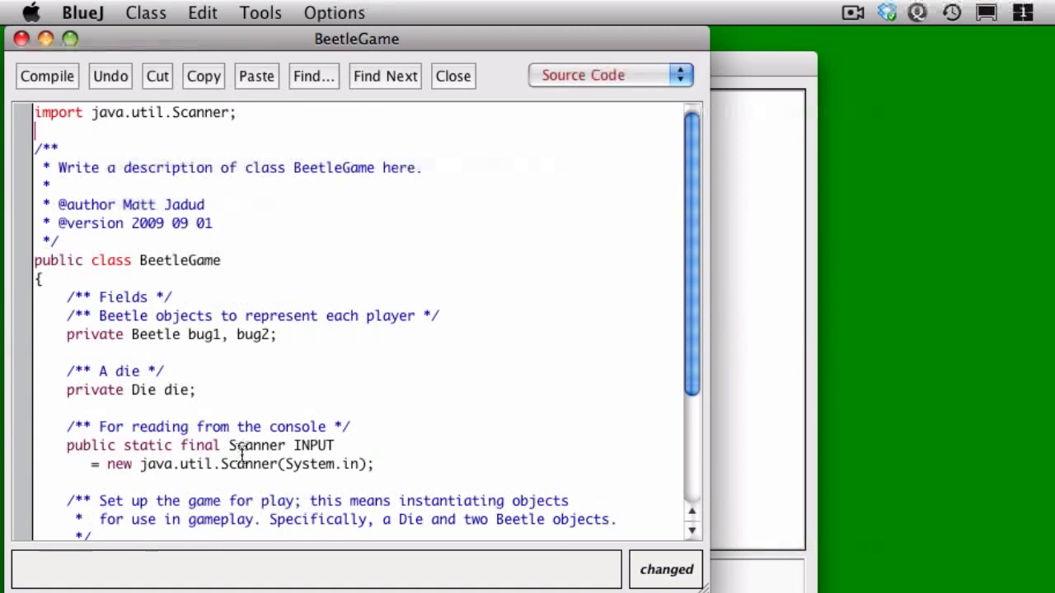
Step: Shorten INPUT to the plain Scanner name and compile BeetleGame without errors
double_click(178, 465)
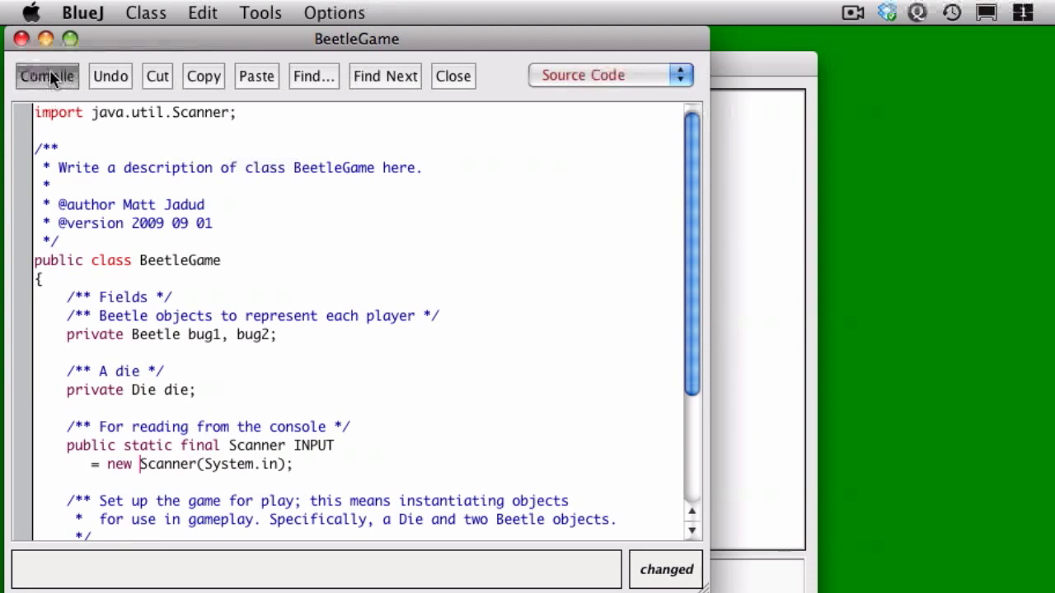
left_click(46, 76)
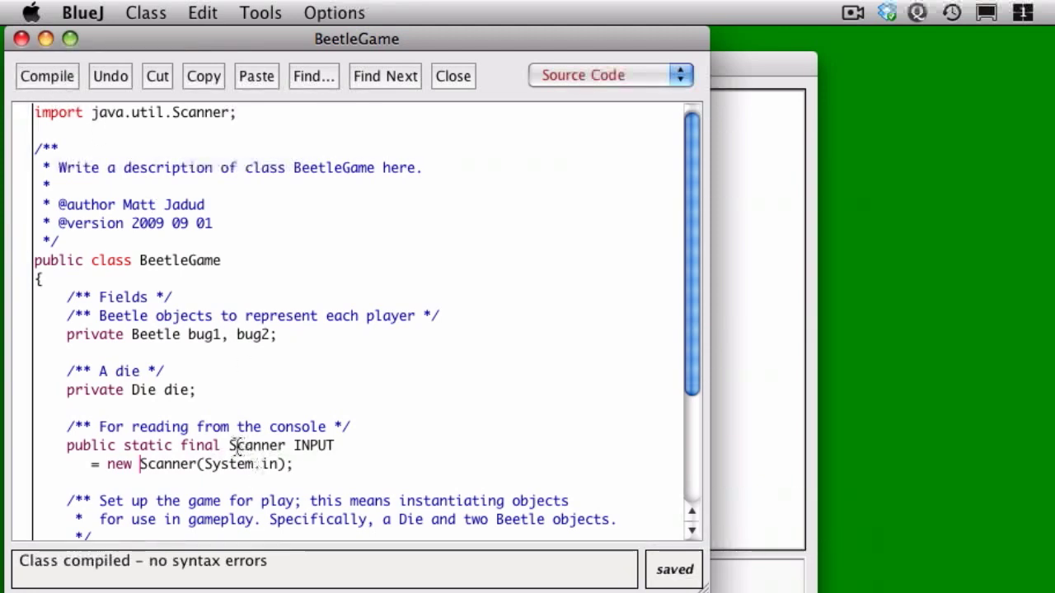
mouse_move(246, 290)
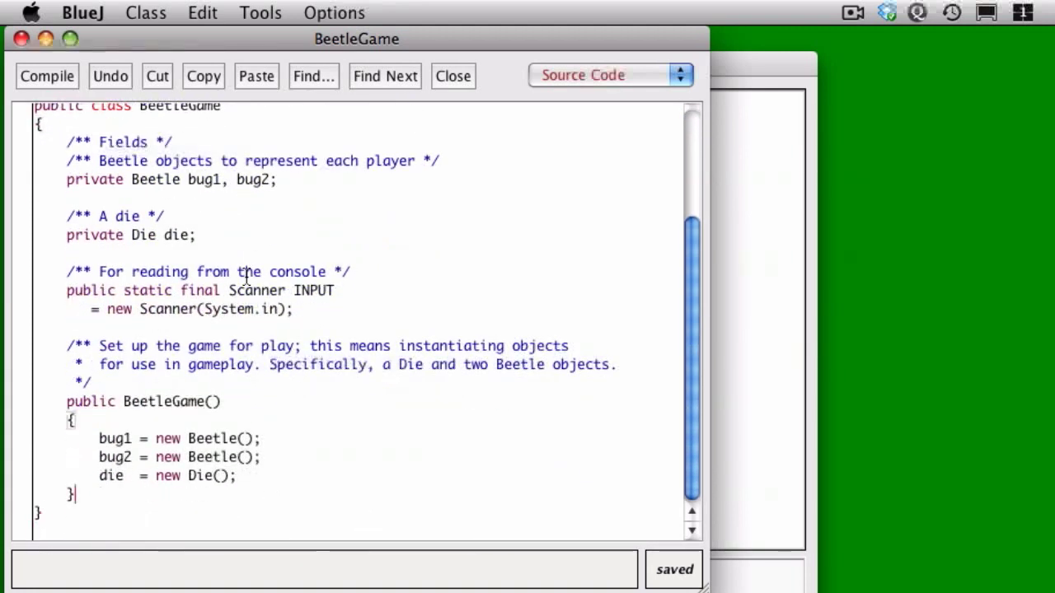
Step: Add a Javadoc comment and the 'public static void main(String[] args)' signature
type("/**")
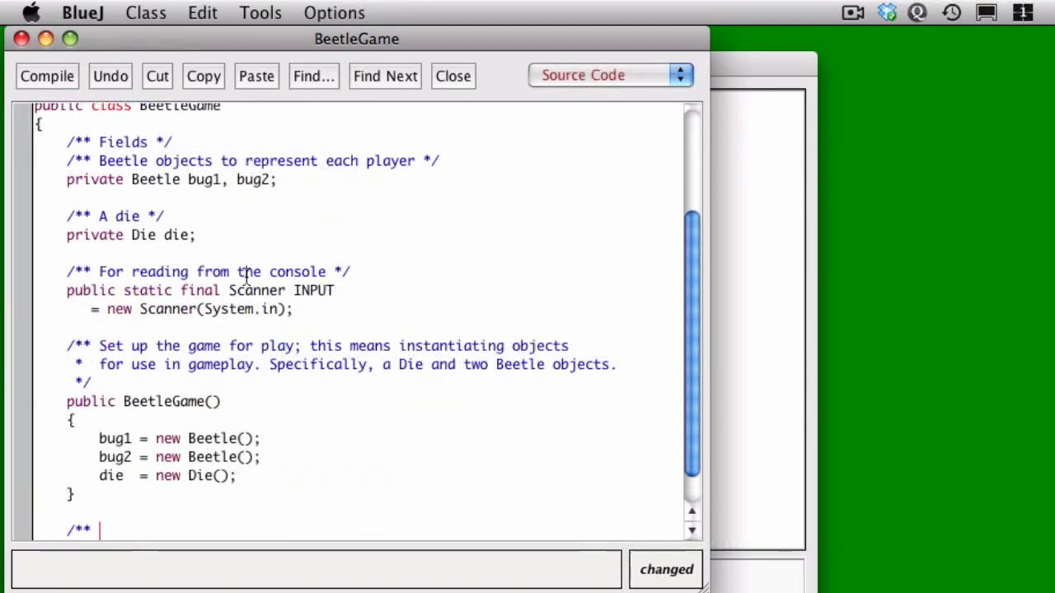
type("Create the game object, whic")
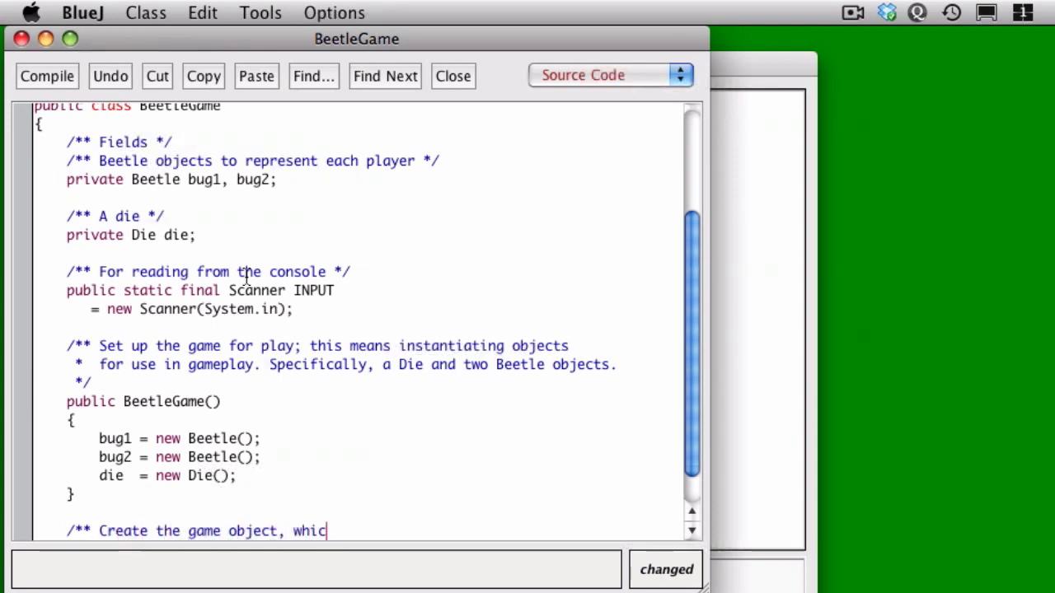
type("h in tern creates")
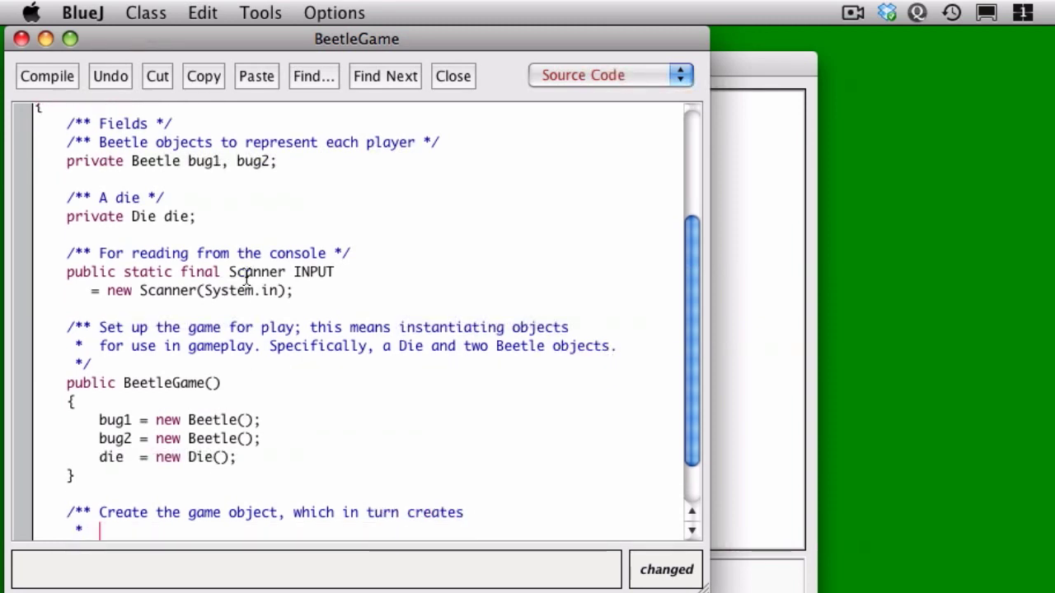
type("Beetles and Die objects.")
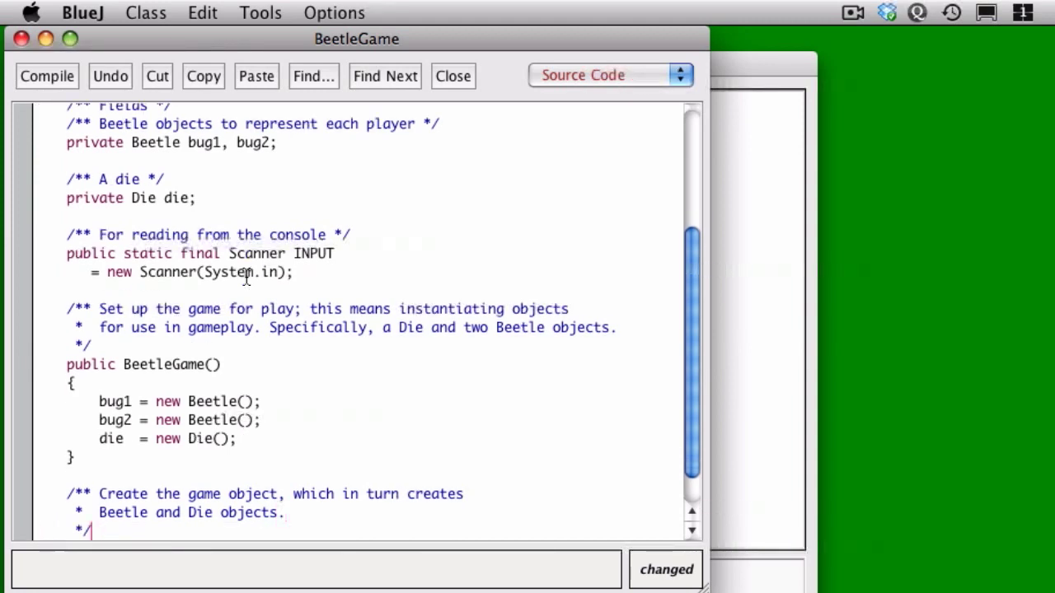
type("public stat")
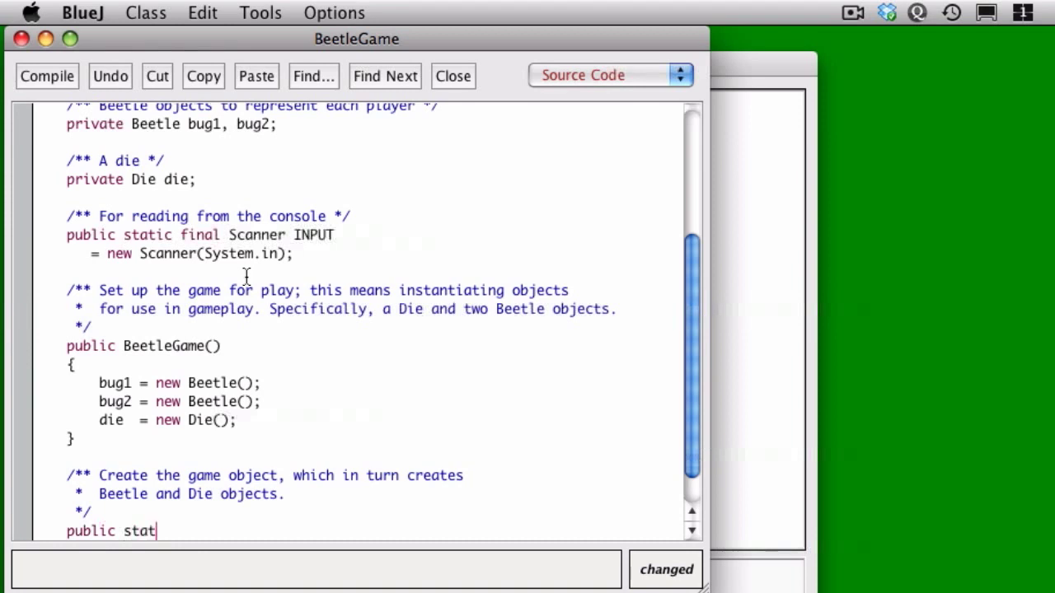
type("ic void main (")
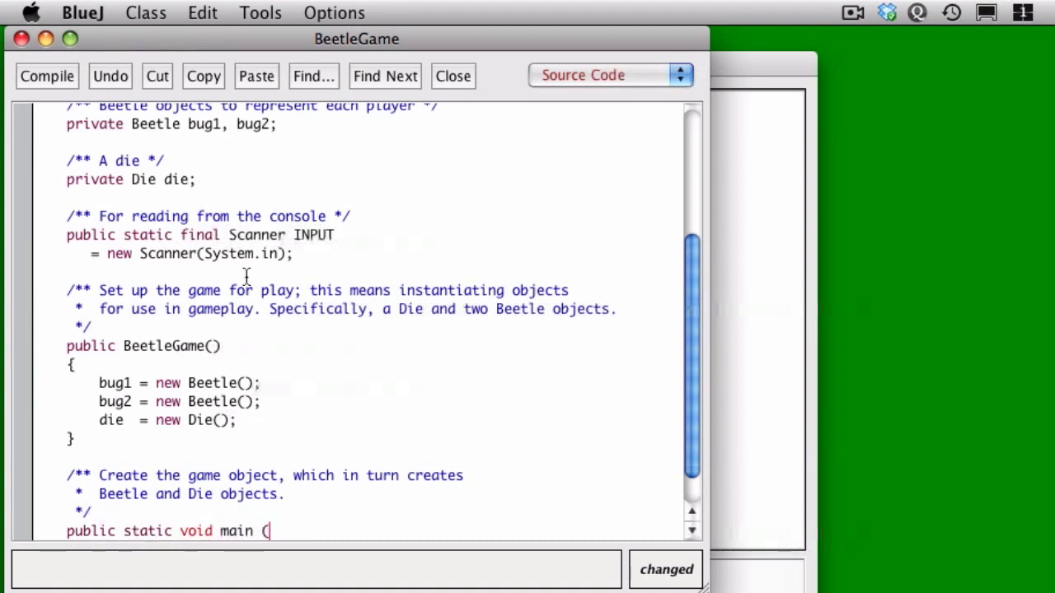
type("String[]")
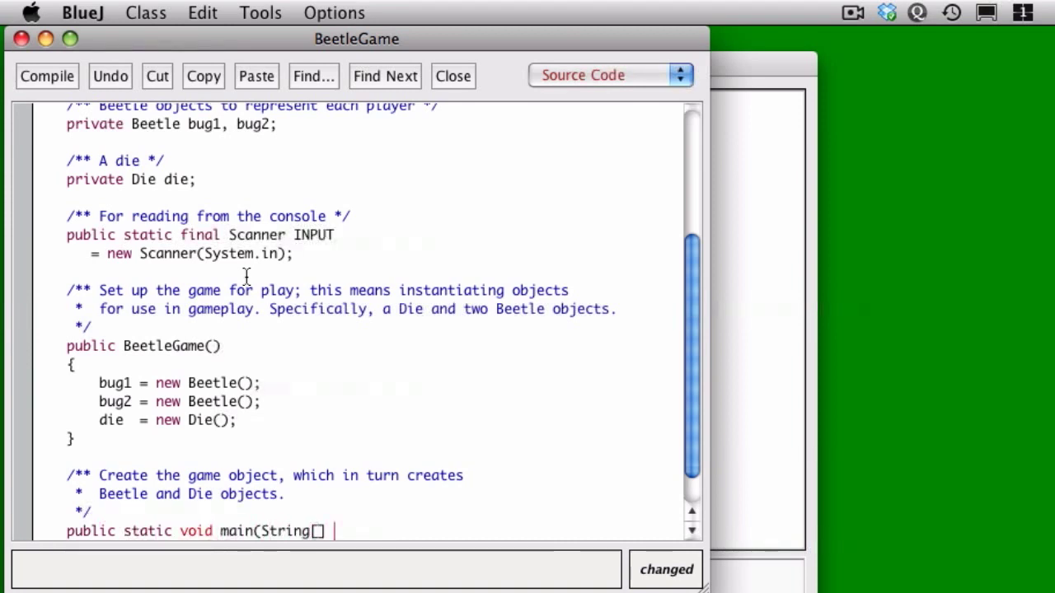
type("args)")
type("{")
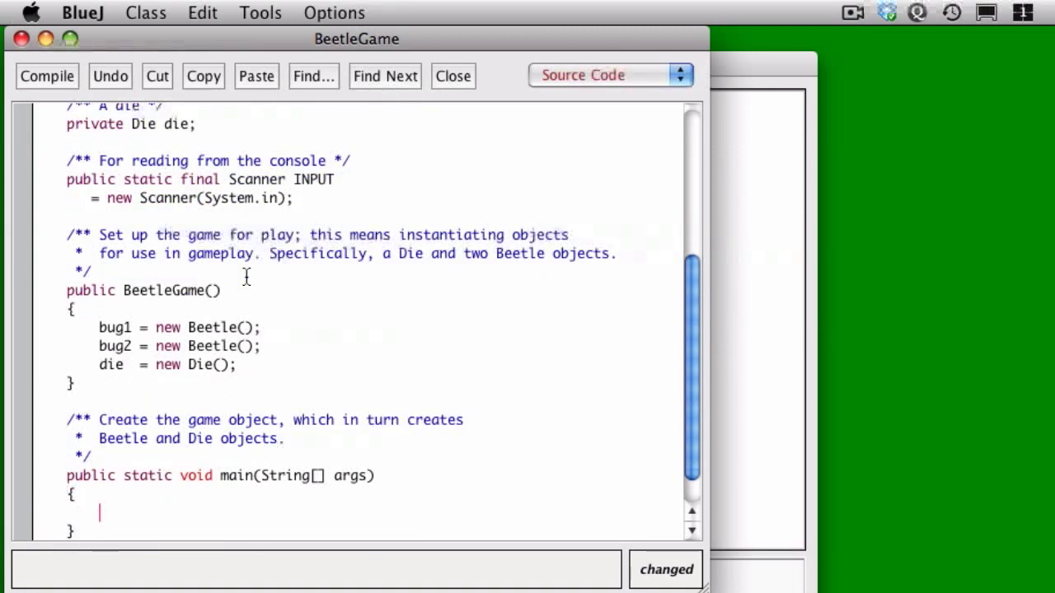
Step: Print "Welcome to the Beetle Game.", create 'BeetleGame game = new BeetleGame();' and compile
type("System.out.")
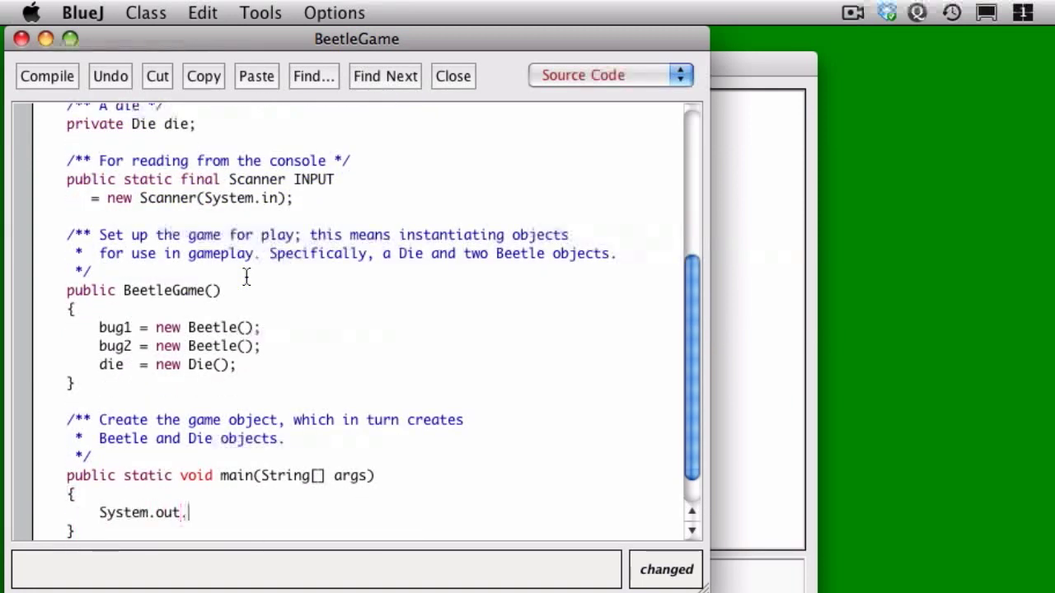
type("println(\"")
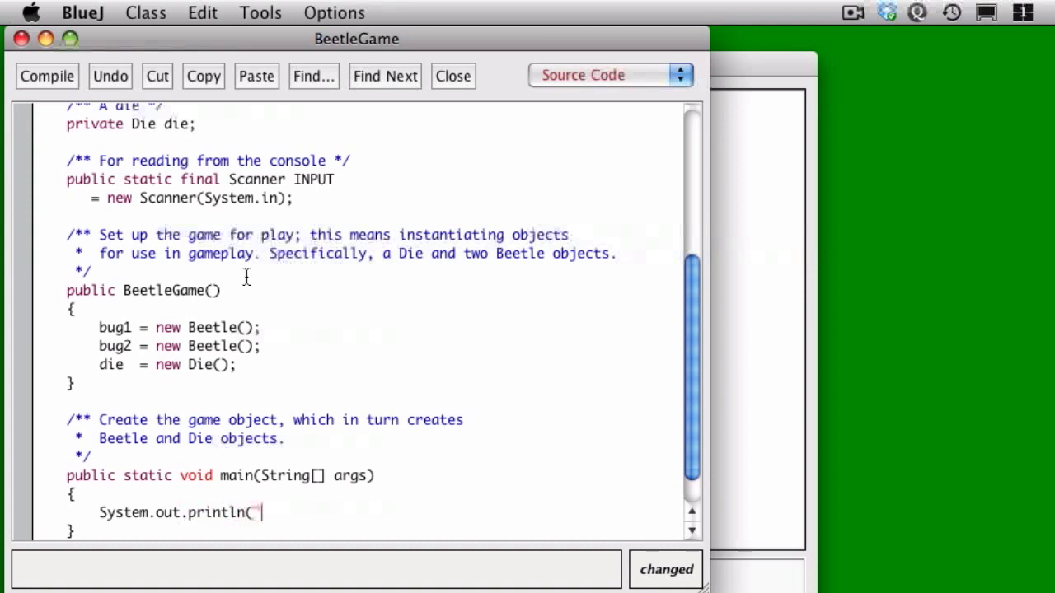
type("\"Welcome to t")
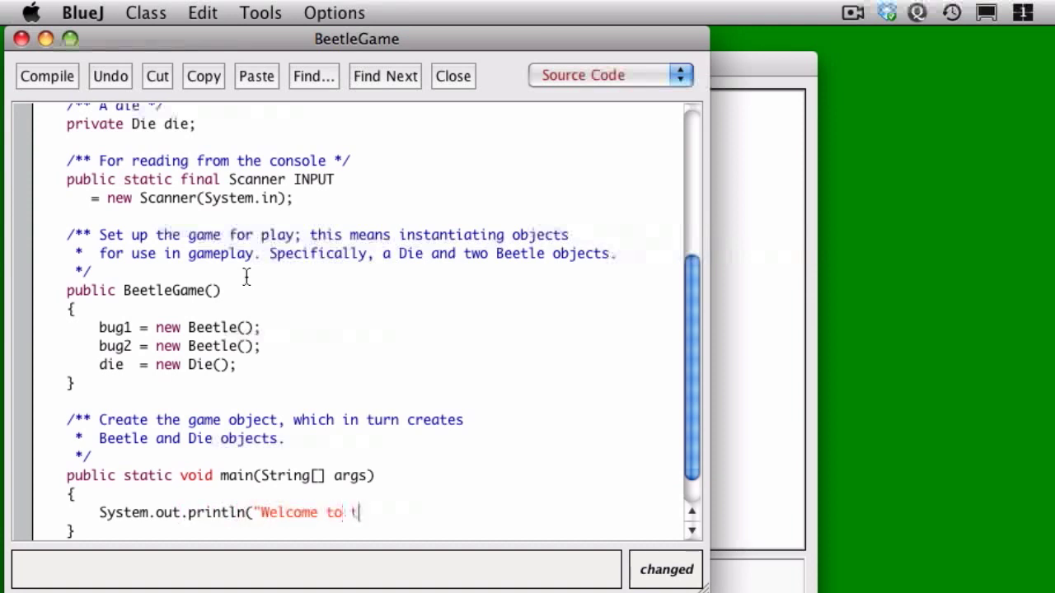
type("he Beetle Game.\");")
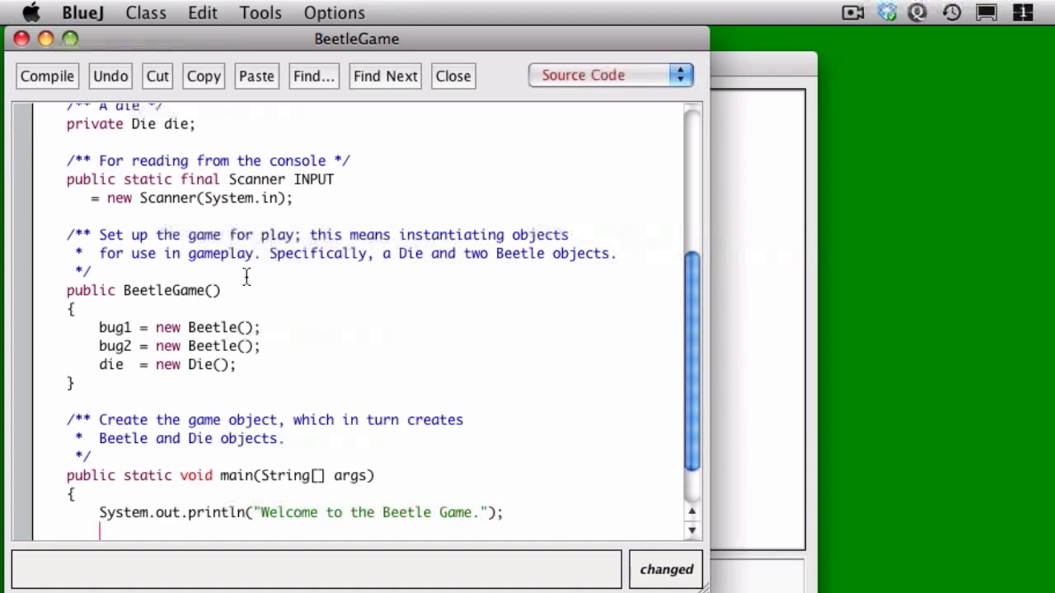
type("BeetleG")
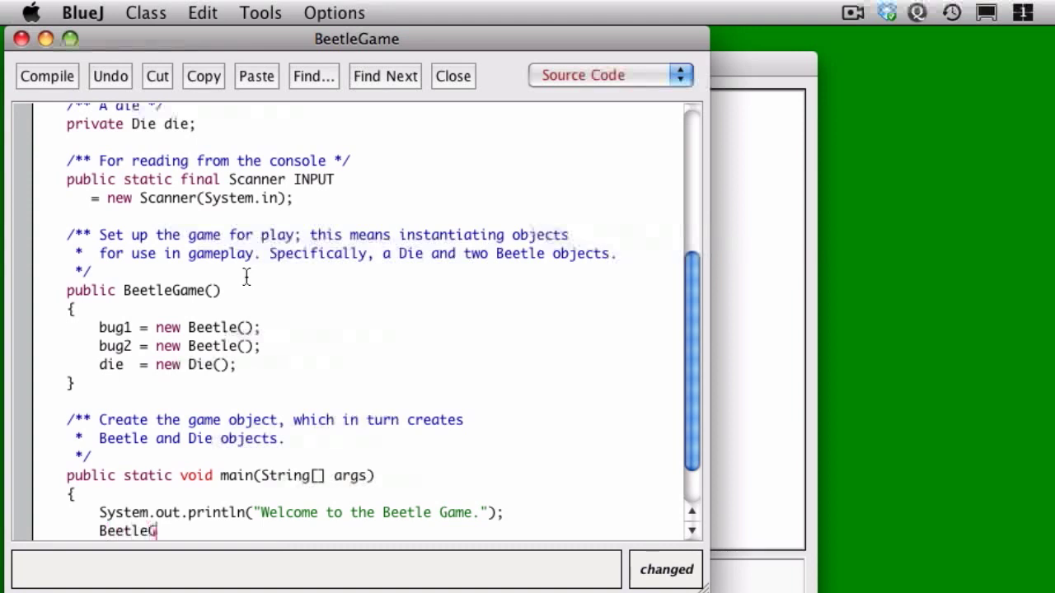
type("ame game = new B")
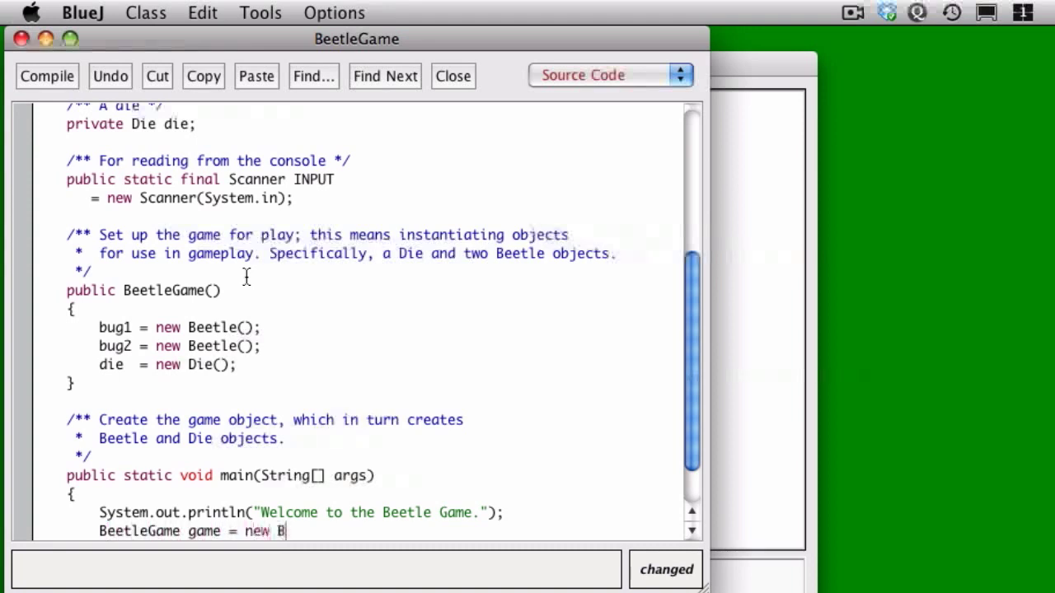
type("eetleGame();")
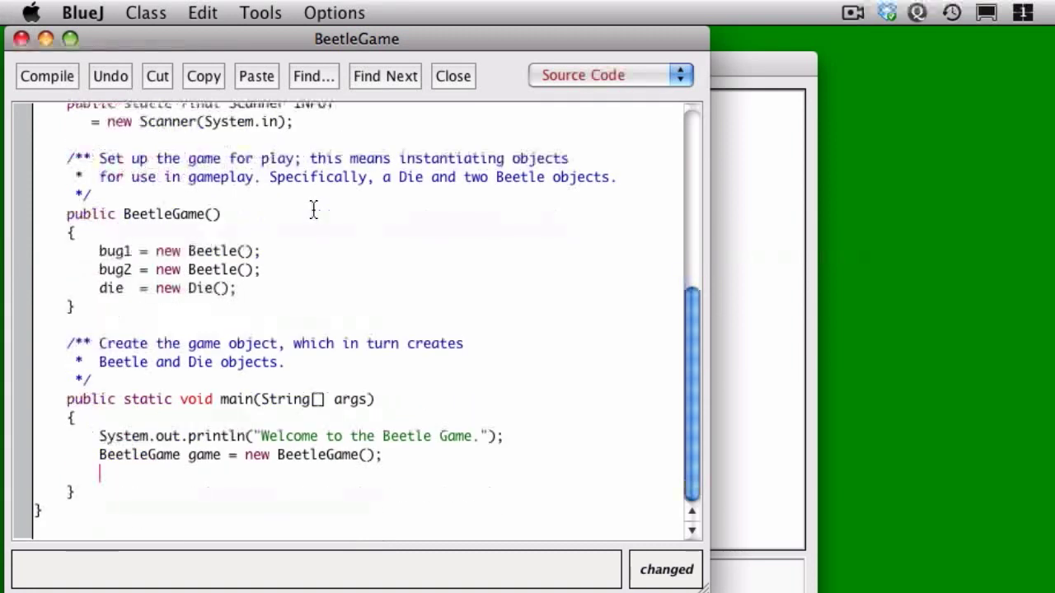
left_click(46, 76)
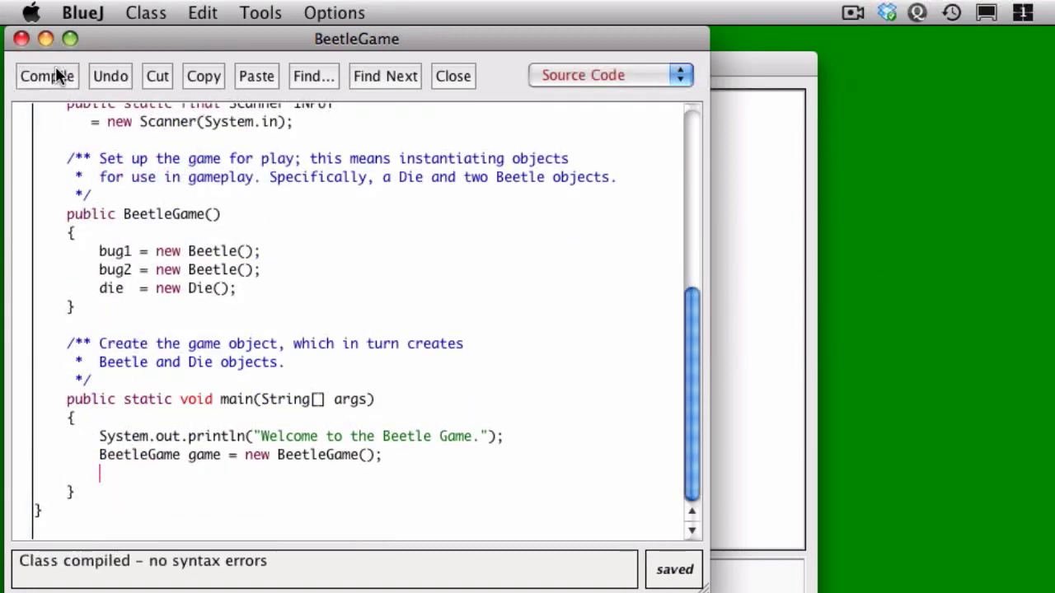
mouse_move(302, 333)
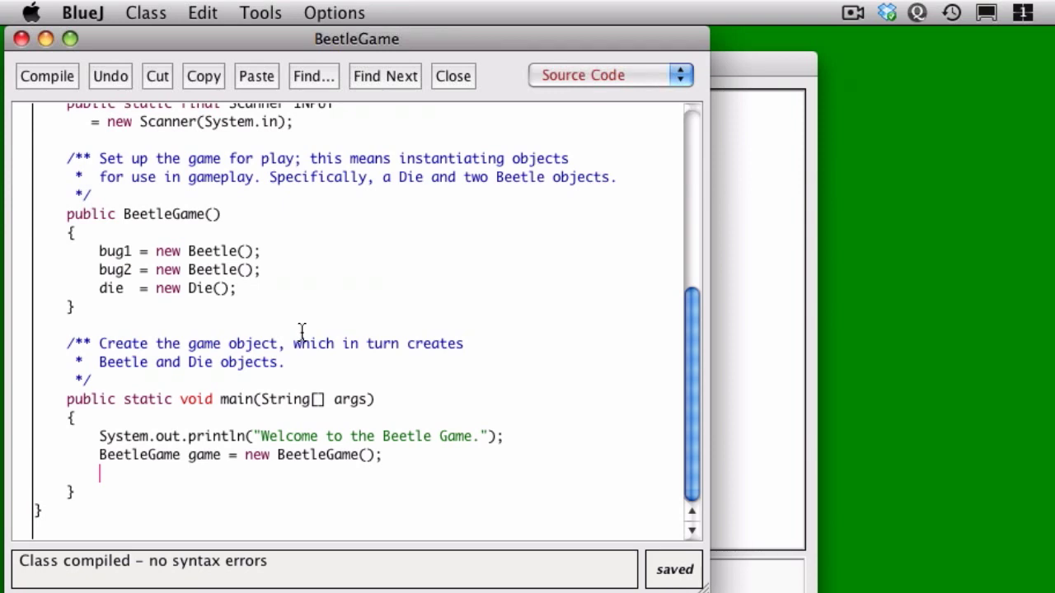
mouse_move(749, 439)
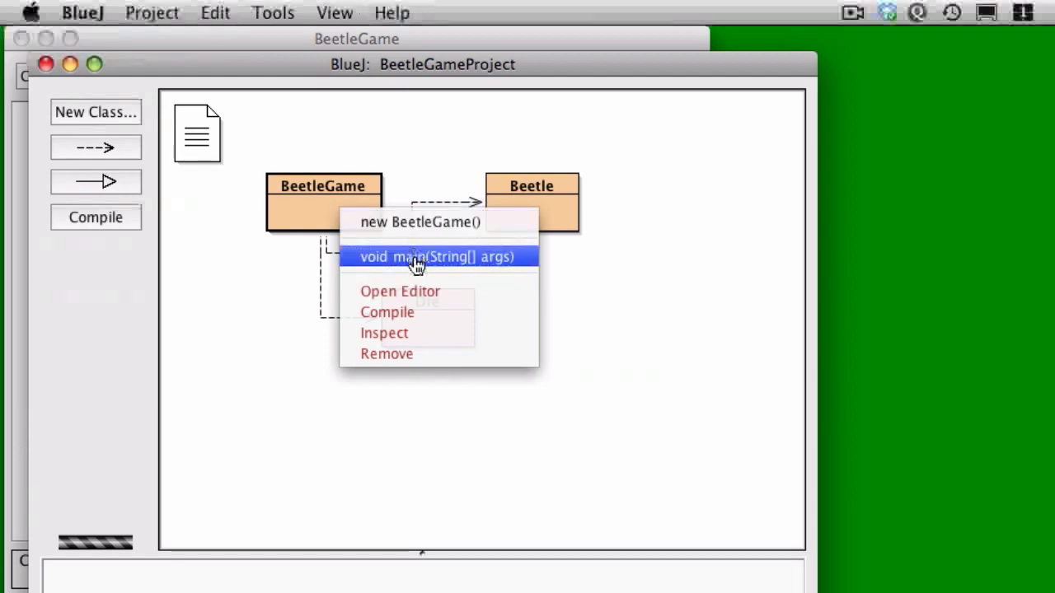
Step: Run BeetleGame's main with no arguments so the terminal shows 'Welcome to the Beetle Game.'
left_click(437, 257)
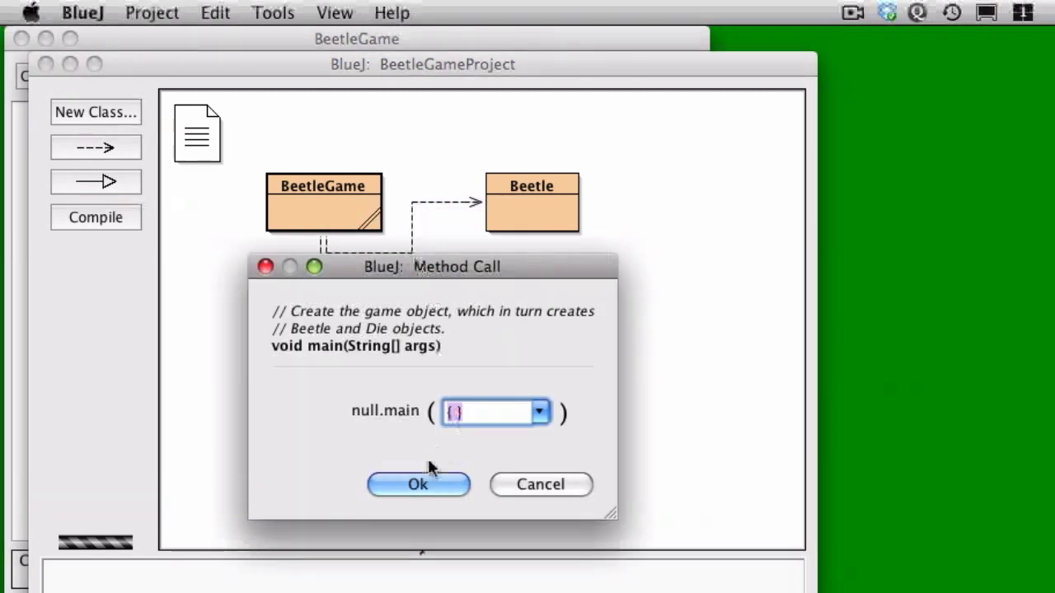
left_click(419, 484)
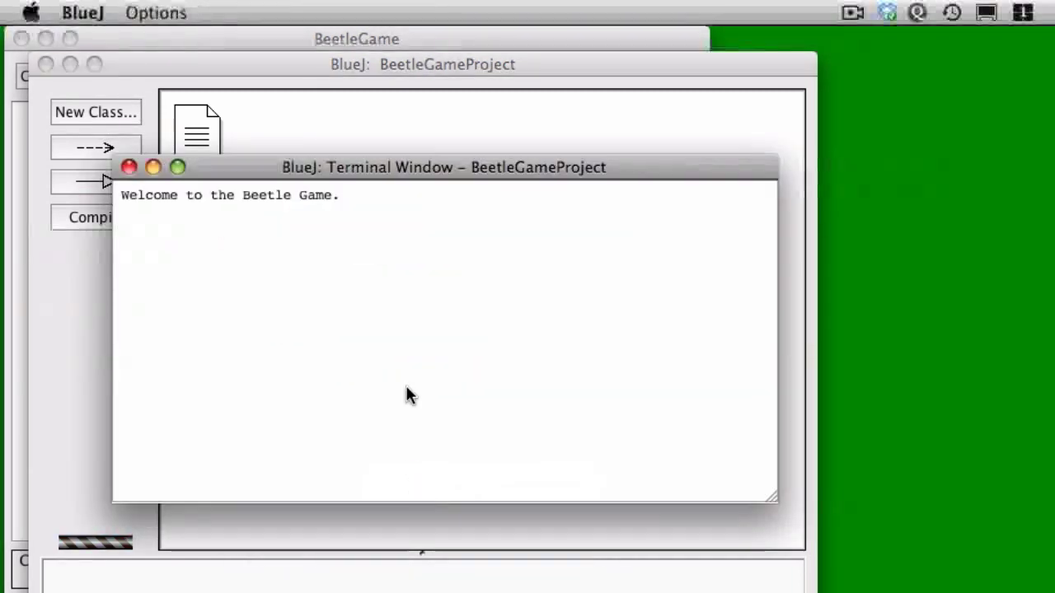
mouse_move(413, 300)
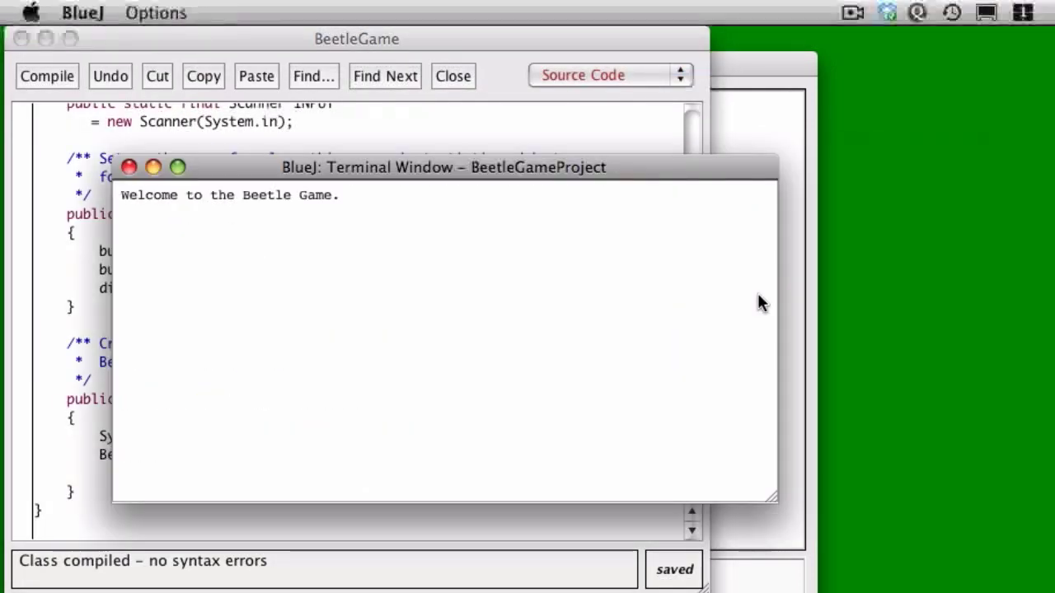
Step: Enable 'Clear screen at method call' in the terminal options, then close the terminal
left_click(155, 13)
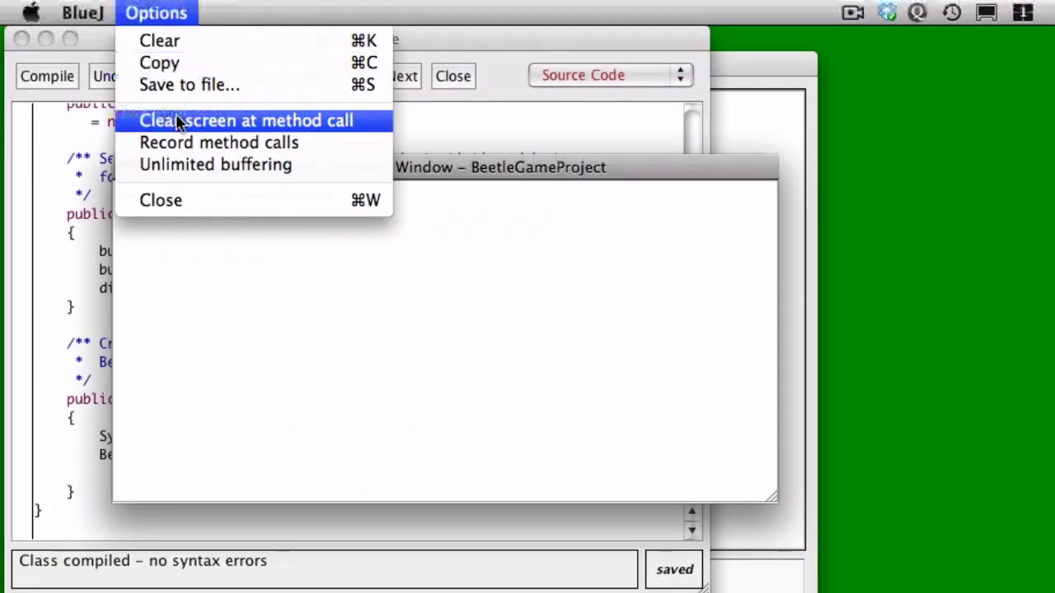
left_click(246, 120)
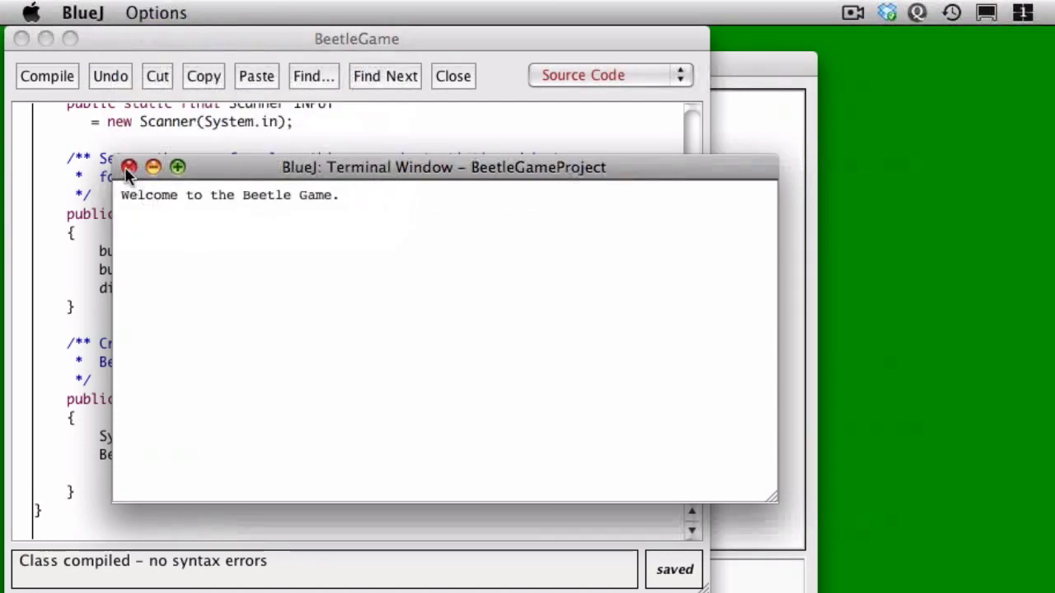
left_click(129, 168)
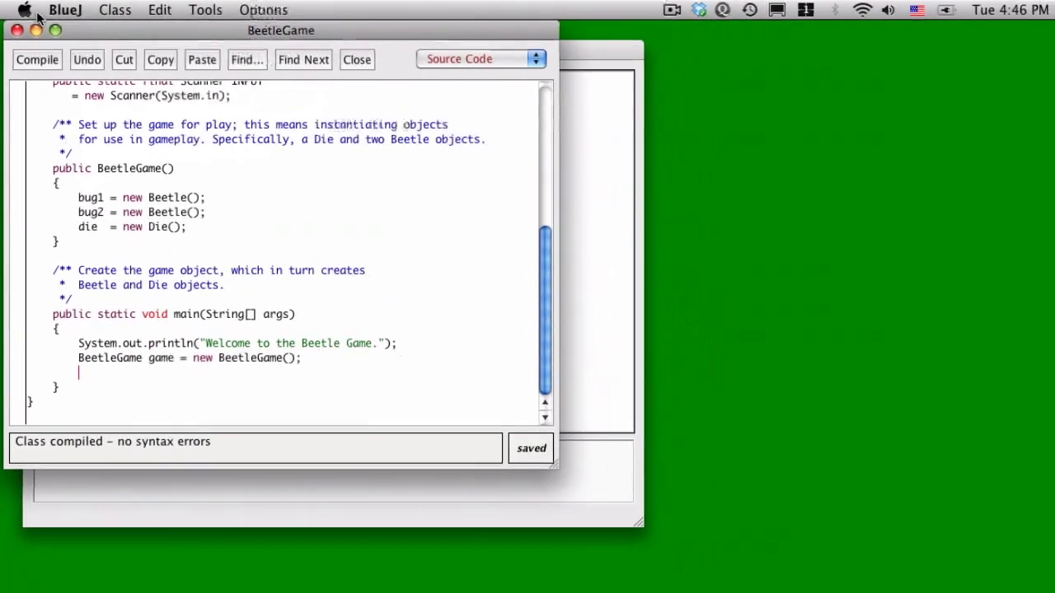